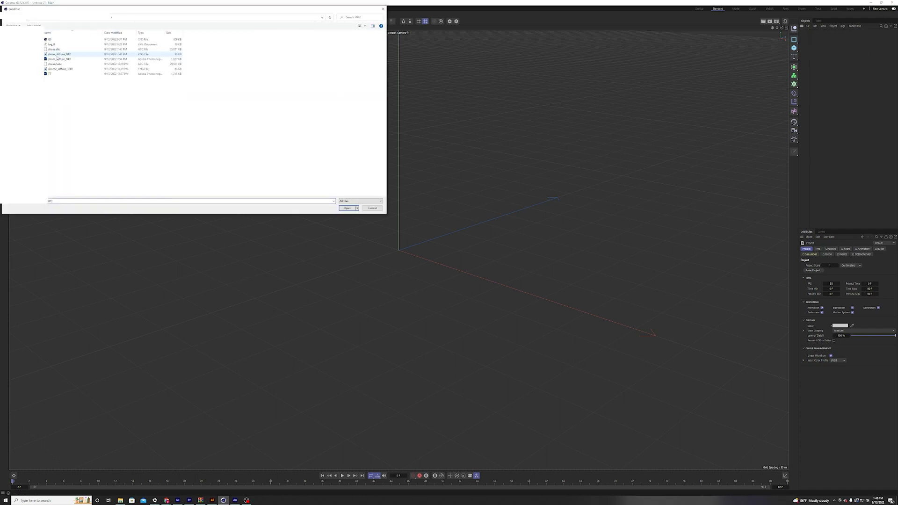
Step: Import the shoe Alembic file into the empty scene with an adjusted import scale unit
{"action": "left_click", "coordinate": [346, 208]}
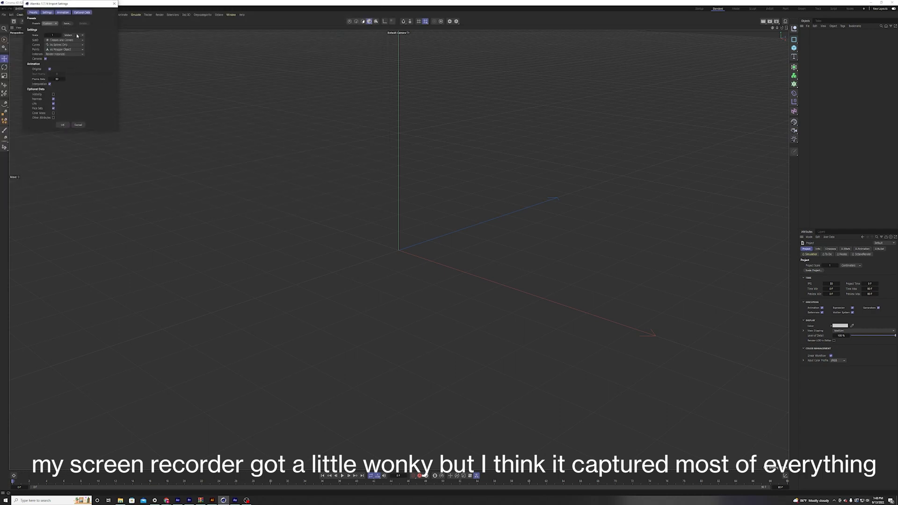
{"action": "left_click", "coordinate": [68, 35]}
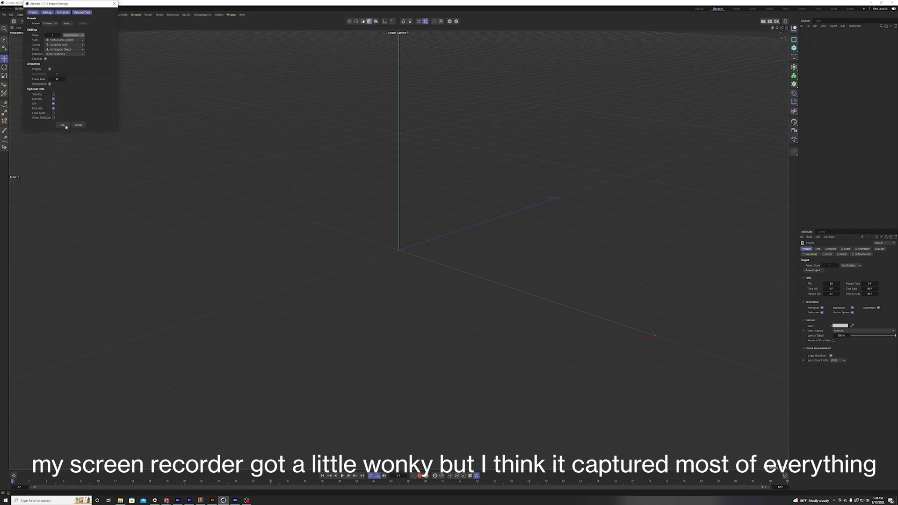
{"action": "left_click", "coordinate": [62, 125]}
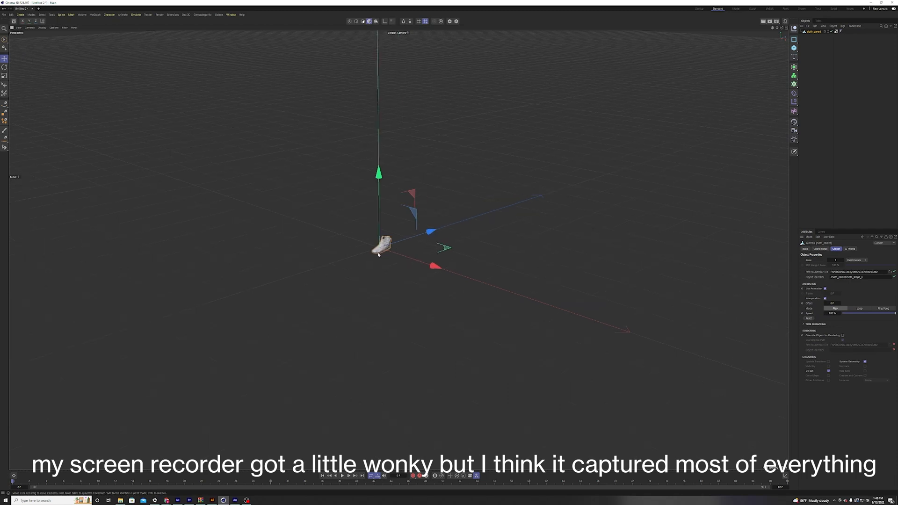
Step: Scale up the shoe, add a floor plane and an upright backdrop plane, and frame it
{"action": "left_click", "coordinate": [5, 75]}
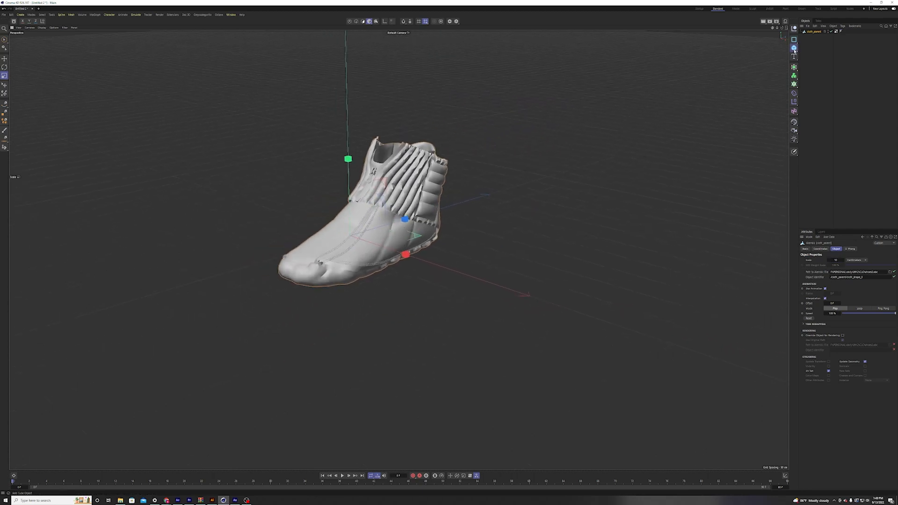
{"action": "left_click", "coordinate": [794, 39]}
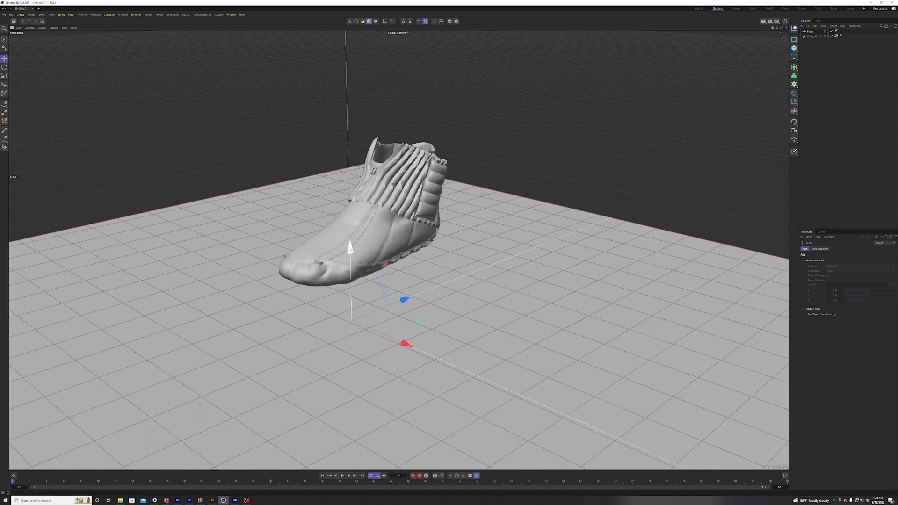
{"action": "left_click", "coordinate": [4, 67]}
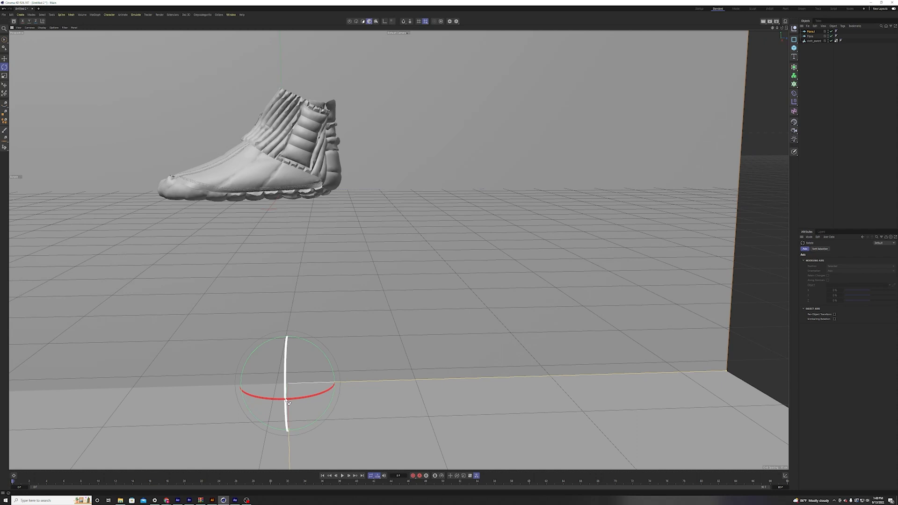
{"action": "left_click", "coordinate": [4, 59]}
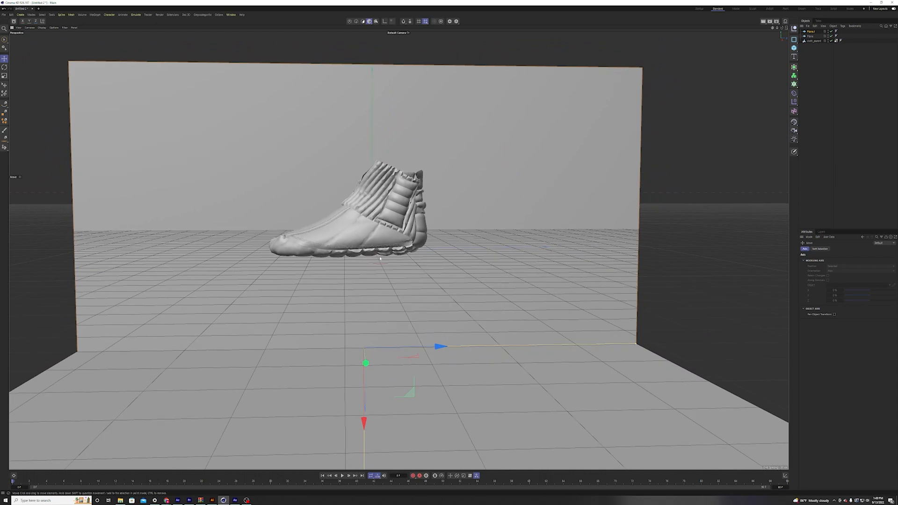
{"action": "left_click", "coordinate": [4, 77]}
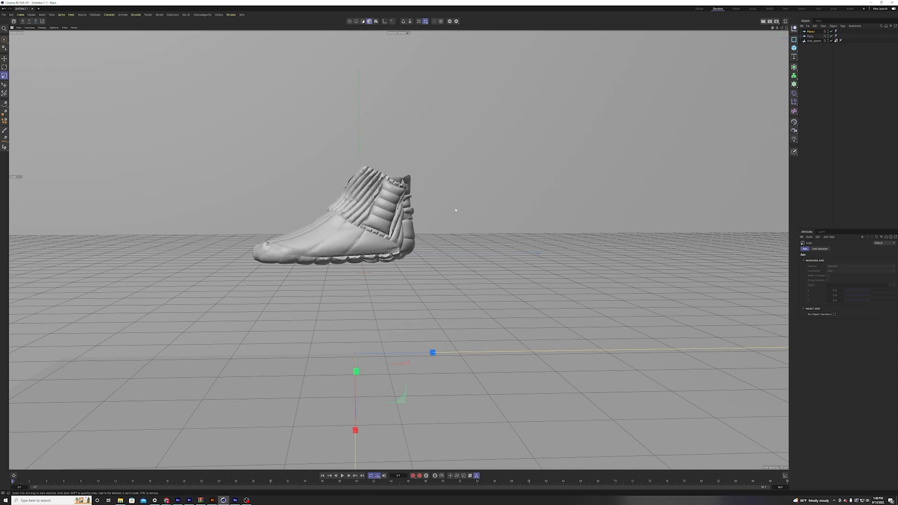
{"action": "mouse_move", "coordinate": [497, 178]}
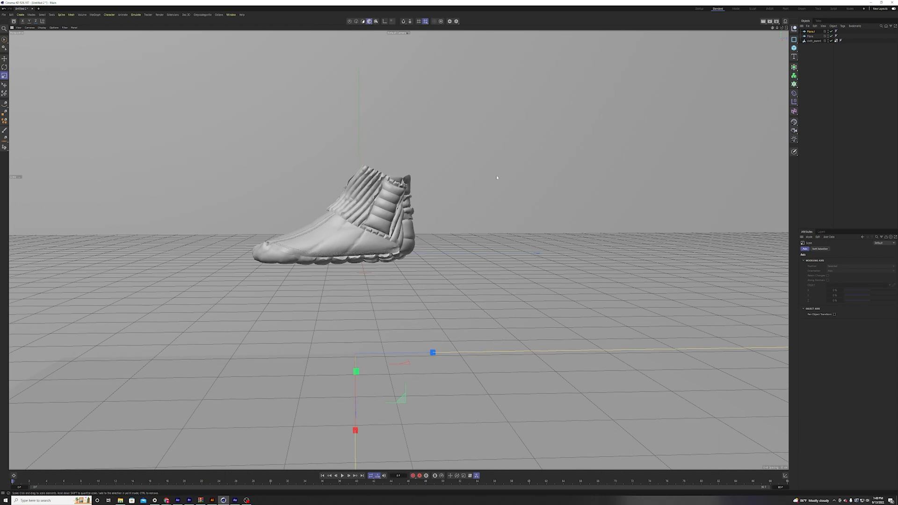
Step: In Render Settings, switch the renderer to Redshift with a square output resolution
{"action": "left_click", "coordinate": [231, 15]}
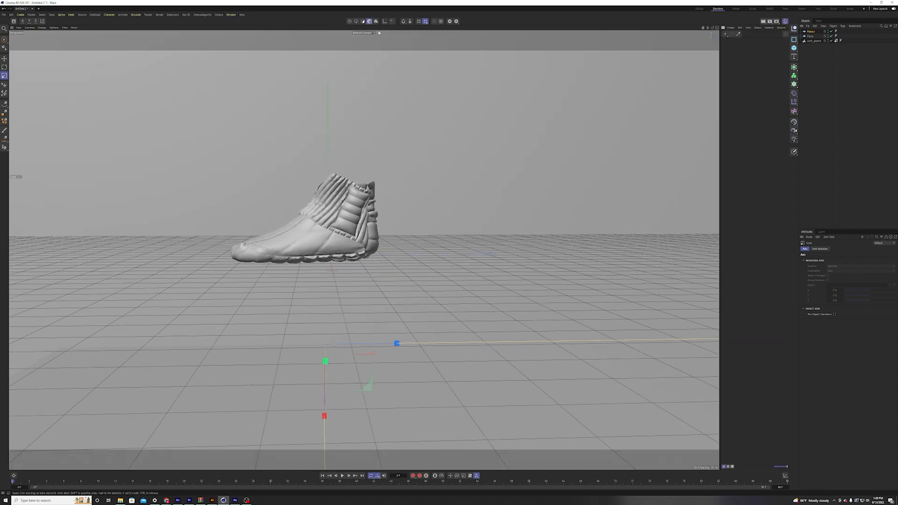
{"action": "left_click", "coordinate": [219, 14]}
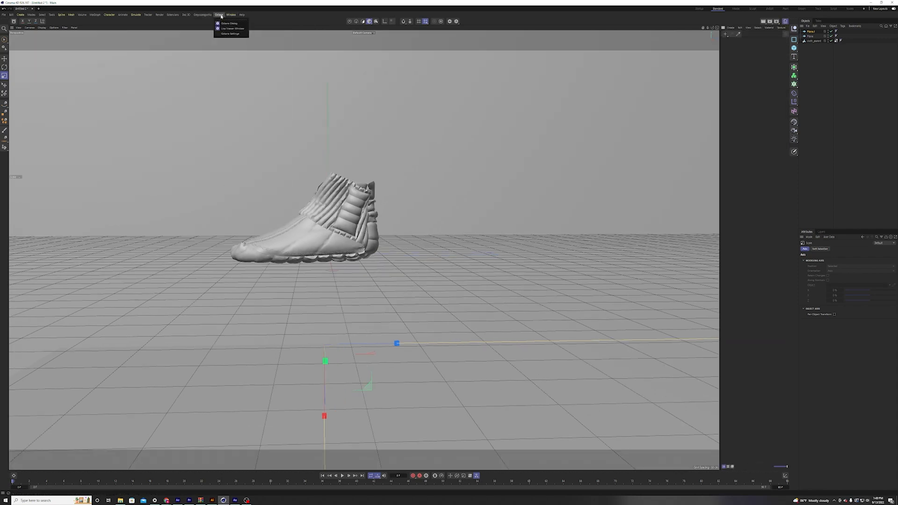
{"action": "left_click", "coordinate": [160, 15]}
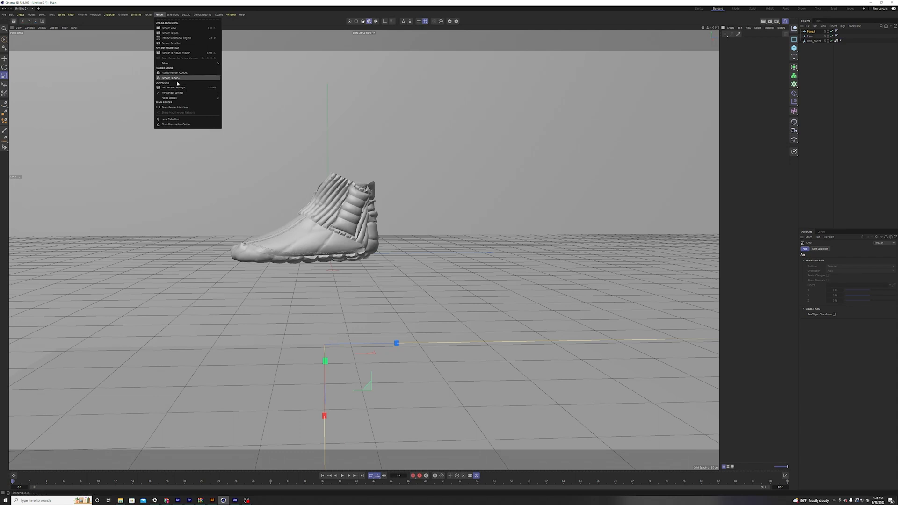
{"action": "left_click", "coordinate": [173, 87]}
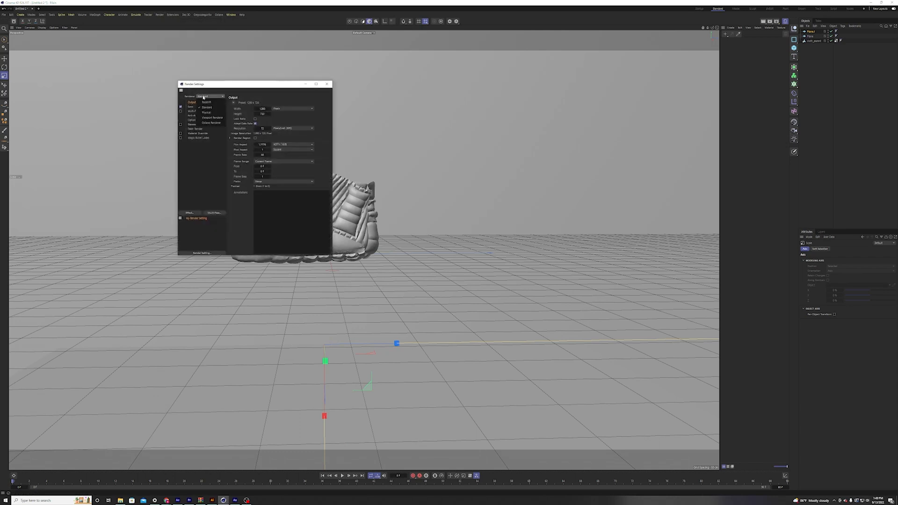
{"action": "left_click", "coordinate": [214, 102]}
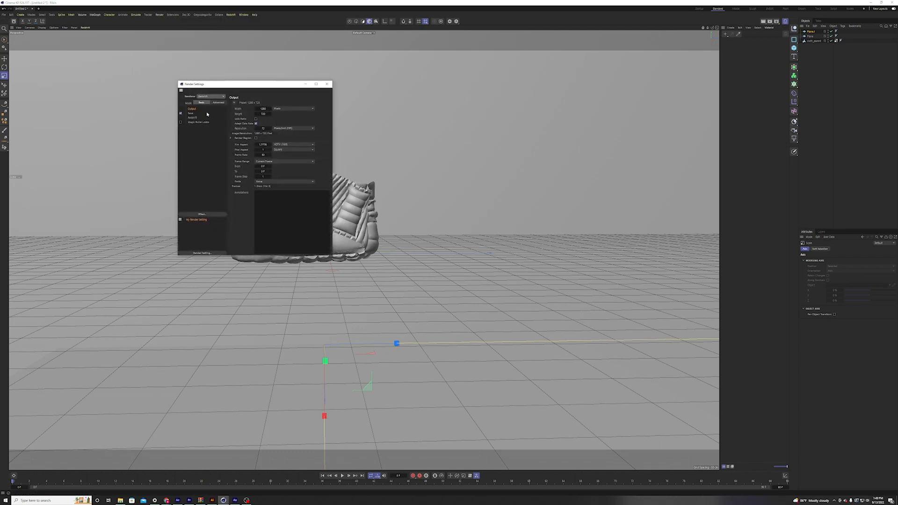
{"action": "left_click", "coordinate": [285, 161]}
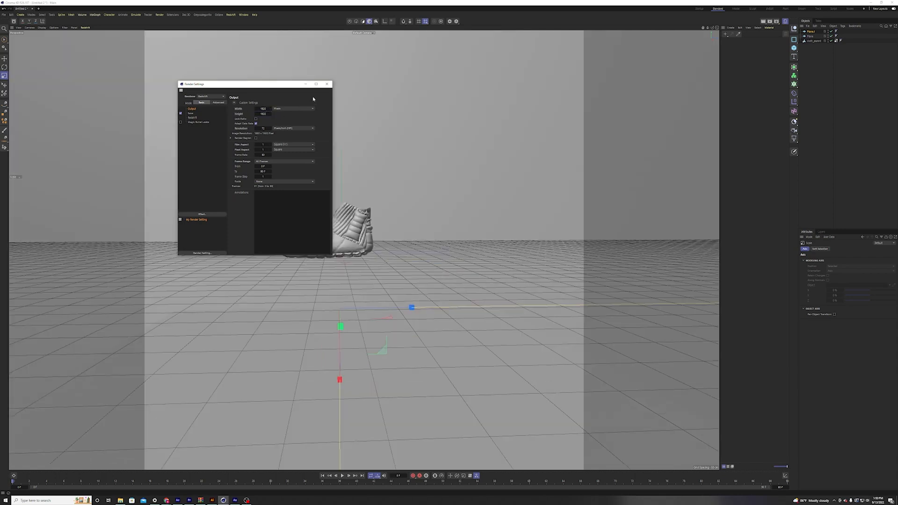
{"action": "mouse_move", "coordinate": [327, 84]}
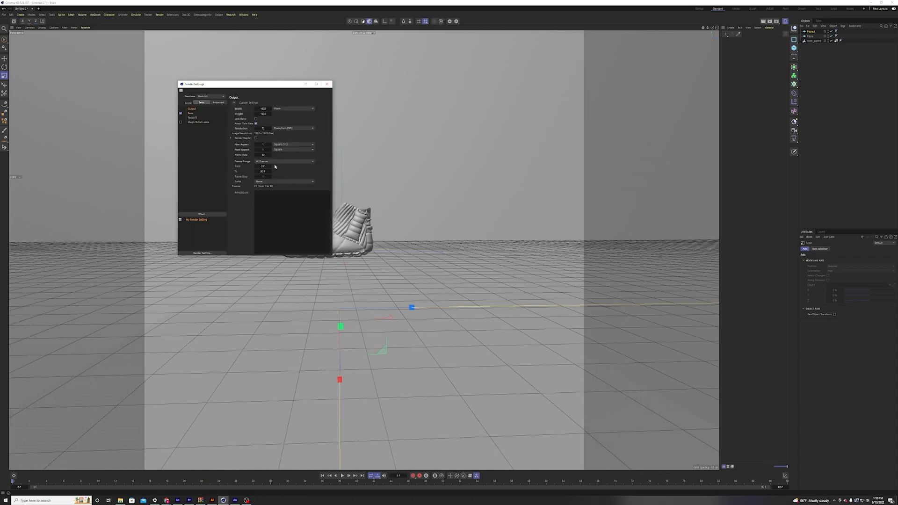
Step: Set the render save path to a newly created renders folder
{"action": "left_click", "coordinate": [191, 113]}
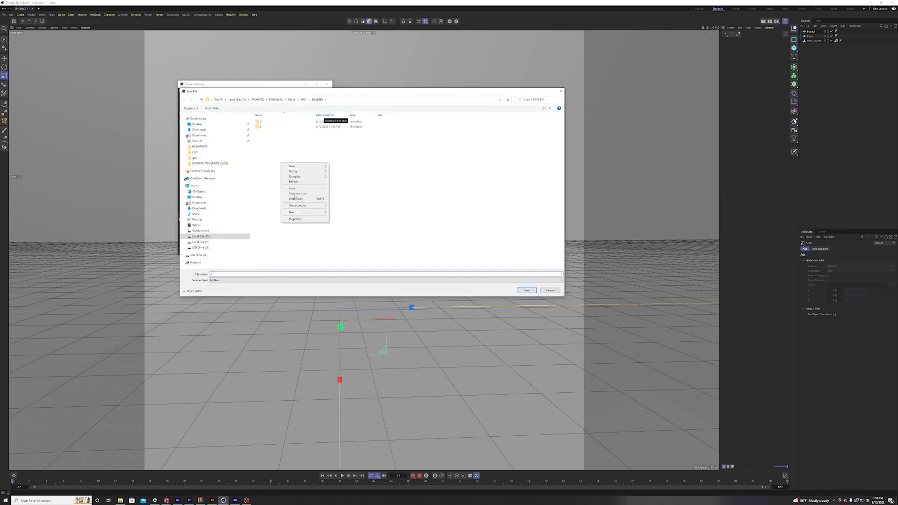
{"action": "left_click", "coordinate": [291, 212]}
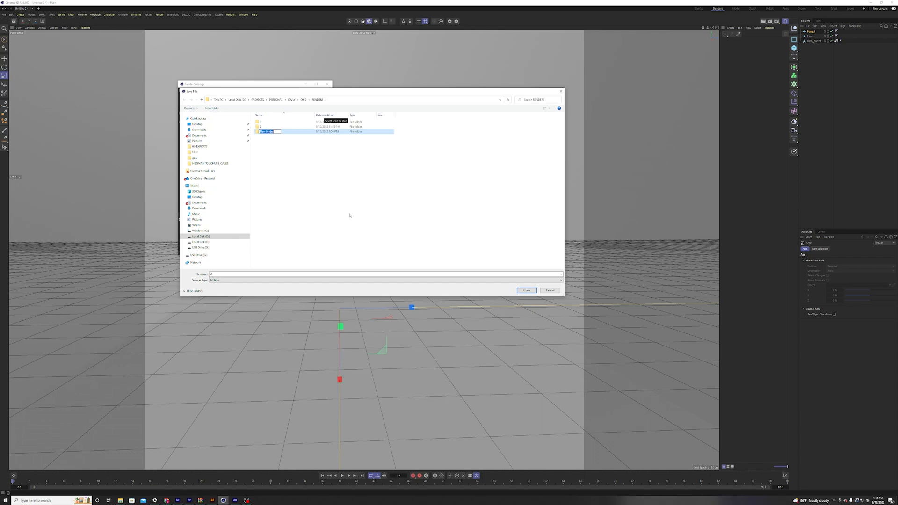
{"action": "double_click", "coordinate": [268, 131]}
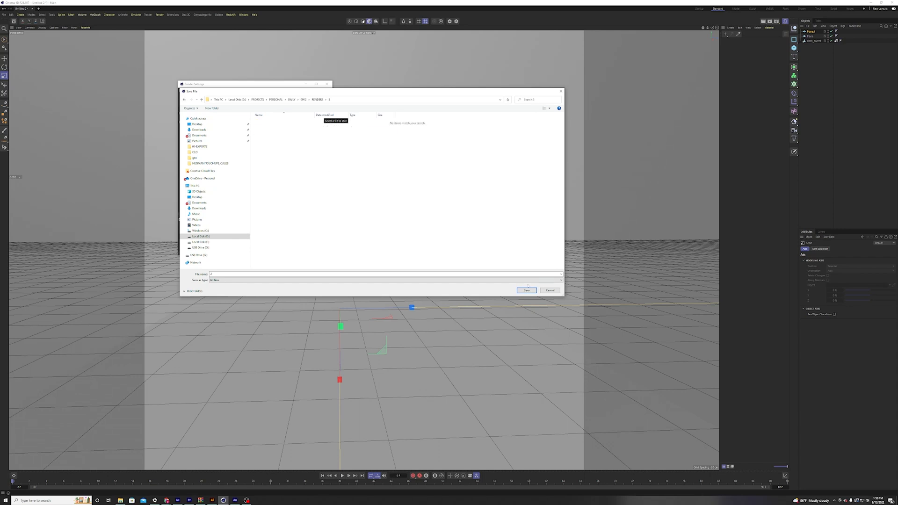
{"action": "left_click", "coordinate": [549, 290]}
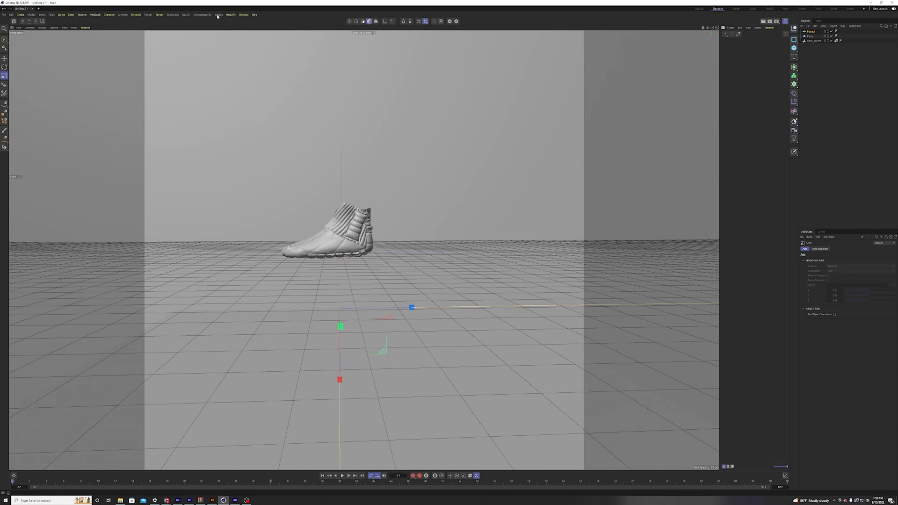
Step: Add an RS Camera and open the Redshift RenderView previewing the grey shoe
{"action": "left_click", "coordinate": [230, 15]}
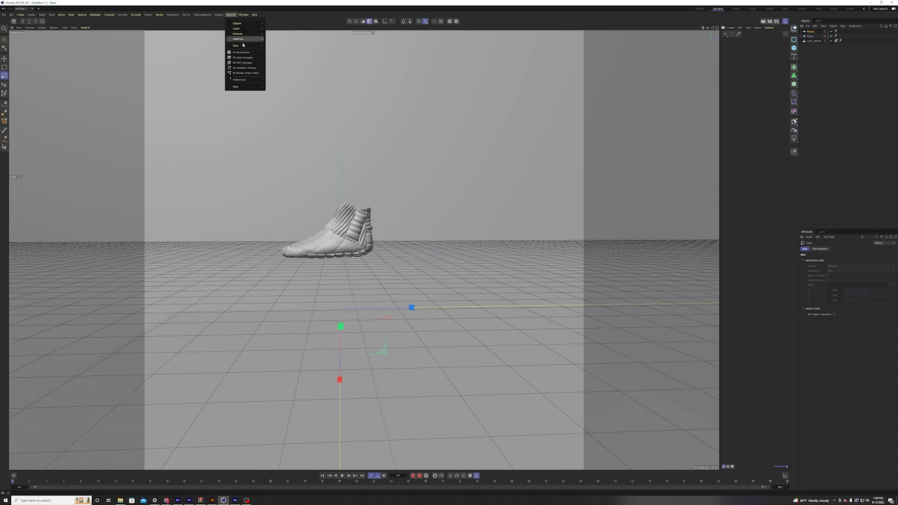
{"action": "left_click", "coordinate": [241, 52]}
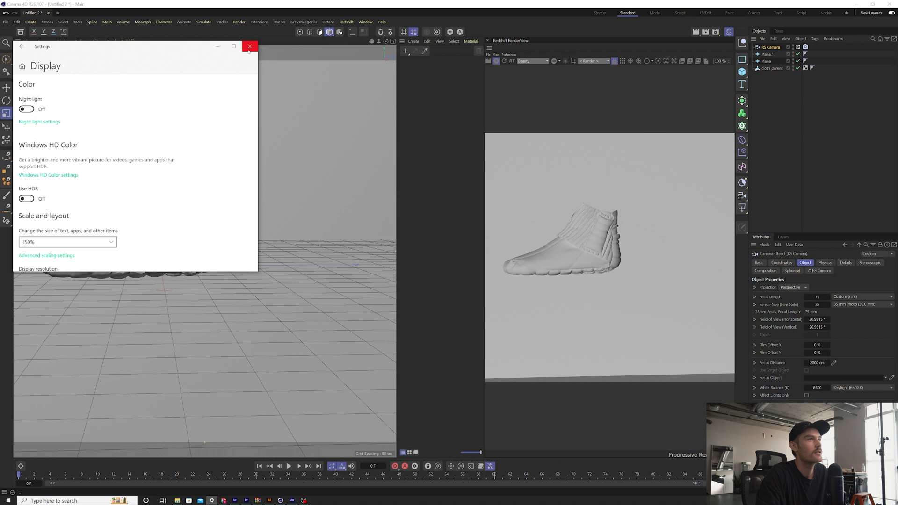
Step: Create an RS Material with fabric textures driving bump and roughness, plus a light diffuse colour
{"action": "left_click", "coordinate": [250, 47]}
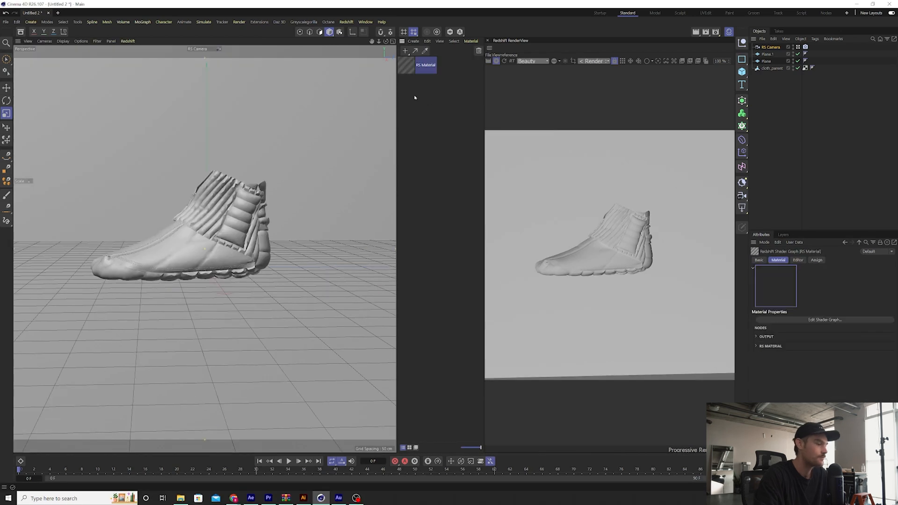
{"action": "mouse_move", "coordinate": [251, 477]}
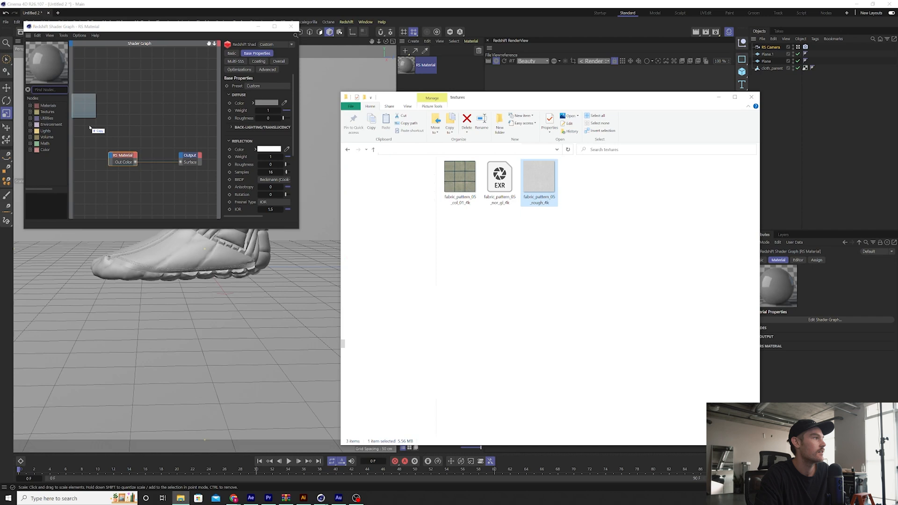
{"action": "left_click", "coordinate": [499, 177]}
{"action": "type", "text": "bump"}
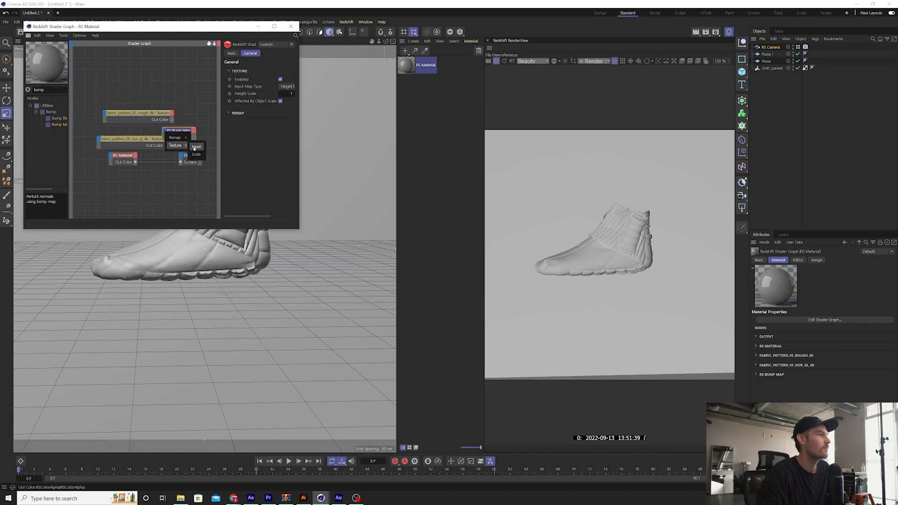
{"action": "left_click", "coordinate": [197, 146]}
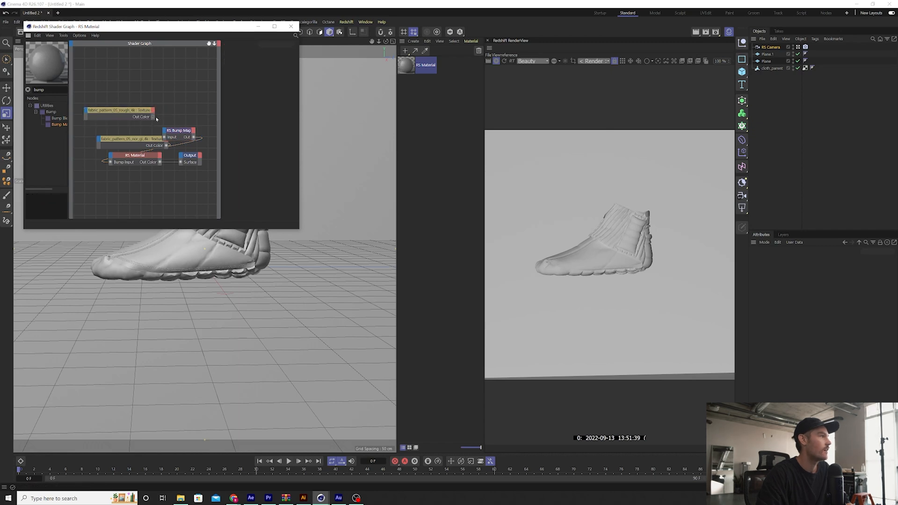
{"action": "left_click", "coordinate": [120, 112]}
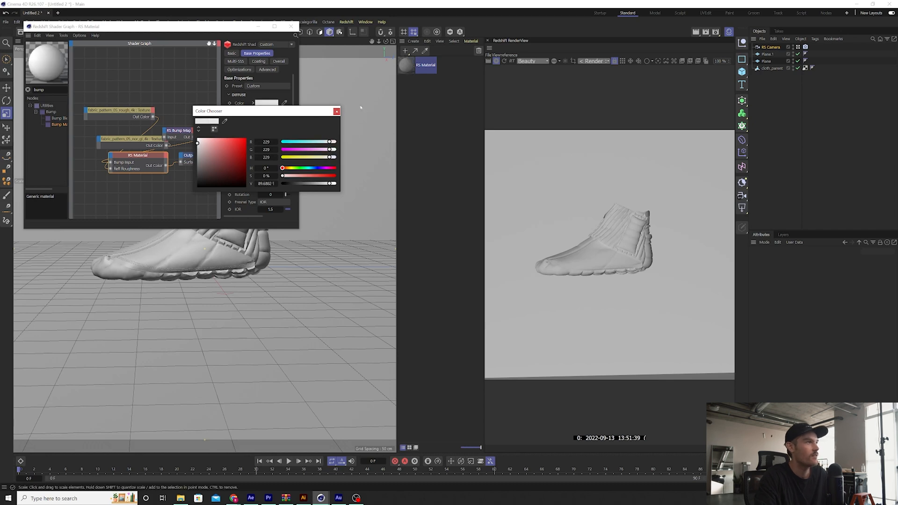
{"action": "left_click", "coordinate": [337, 110]}
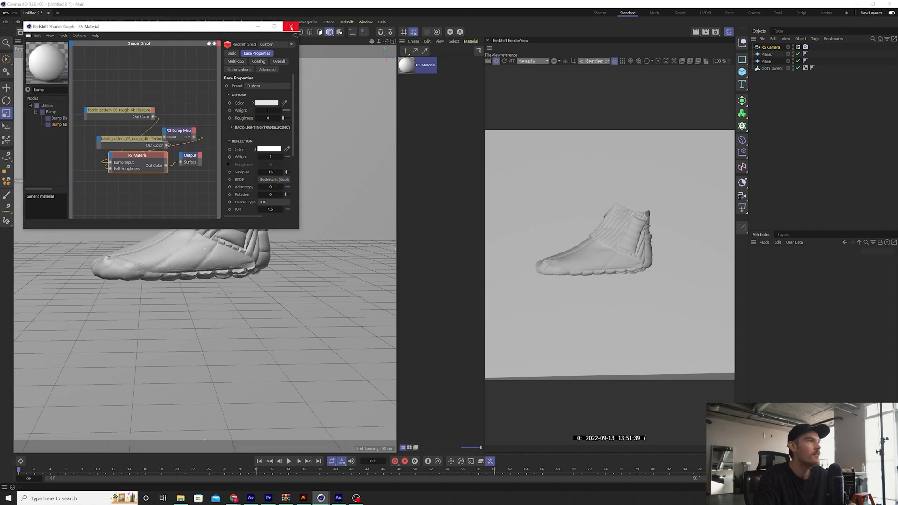
{"action": "left_click", "coordinate": [291, 26]}
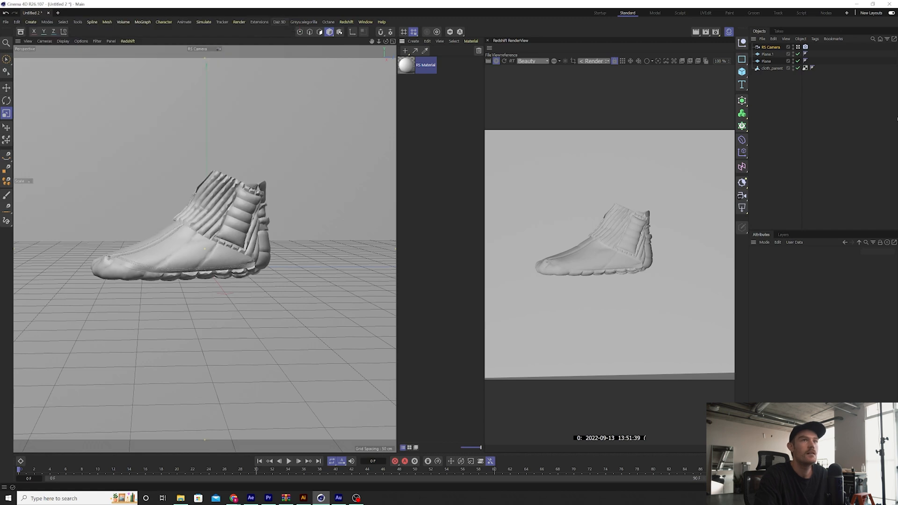
Step: Make cloth_parent editable, switch to Polygon mode, and assign the RS Material to it
{"action": "left_click", "coordinate": [771, 67]}
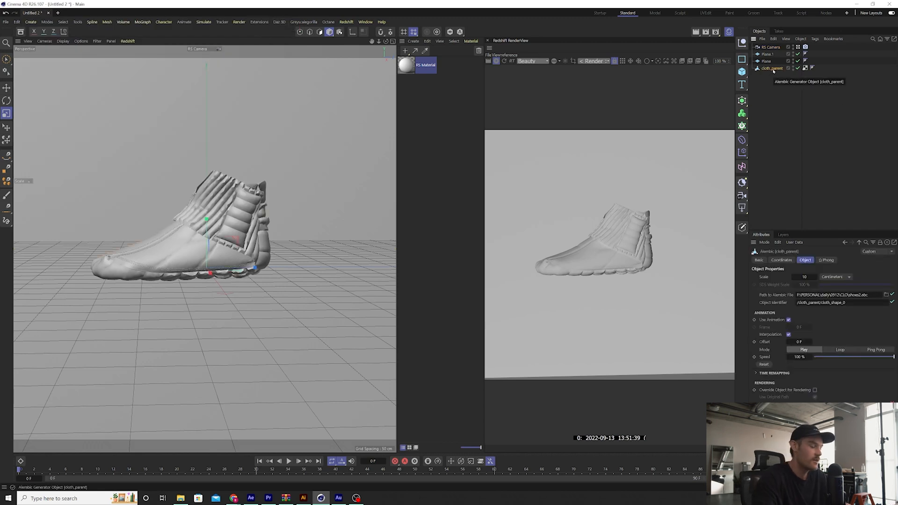
{"action": "mouse_move", "coordinate": [774, 69]}
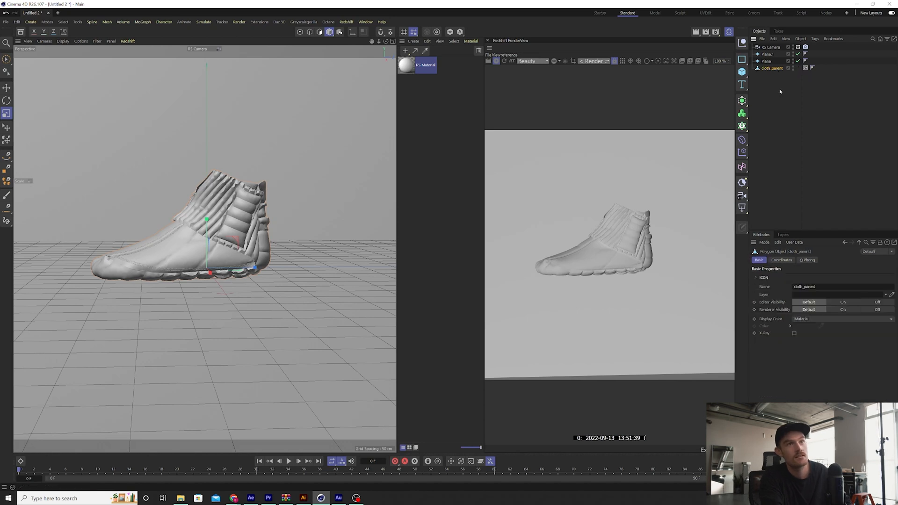
{"action": "mouse_move", "coordinate": [772, 68]}
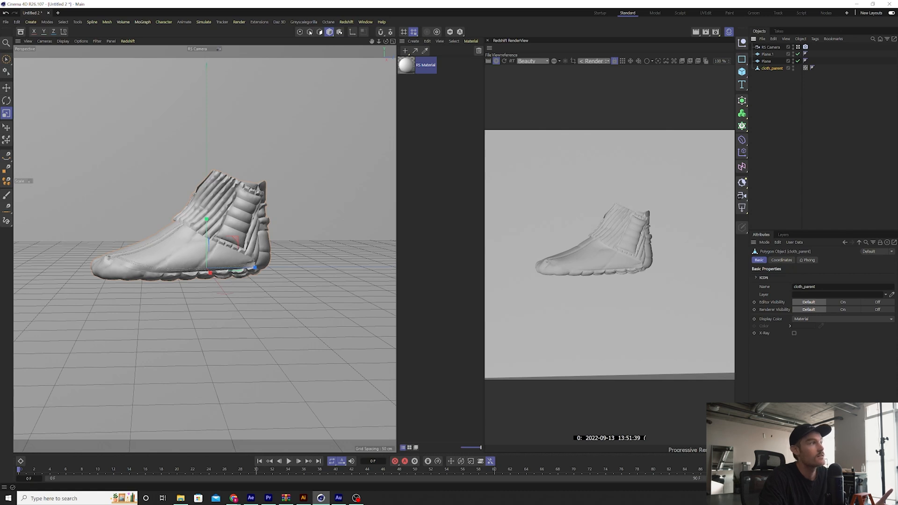
{"action": "left_click", "coordinate": [319, 31]}
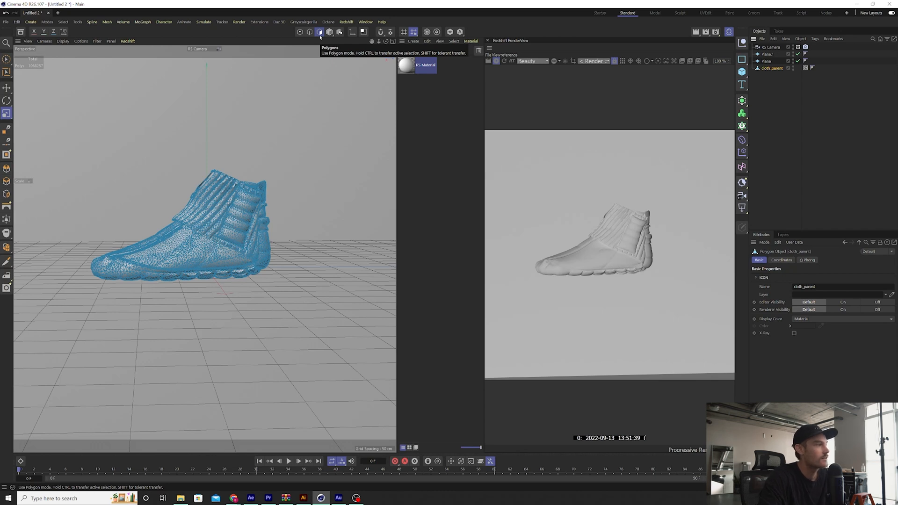
{"action": "left_click", "coordinate": [199, 252]}
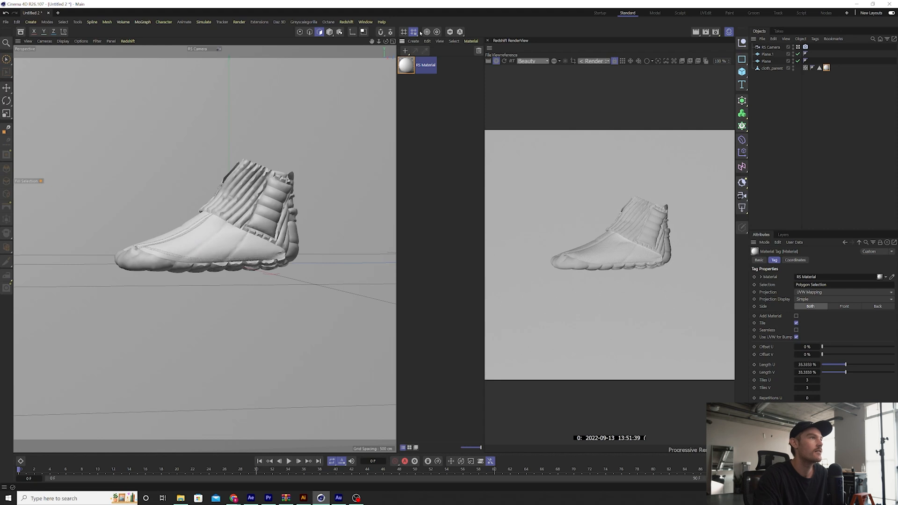
Step: Create RS Material.1 via Create > Redshift > Materials and expand its OUTPUT section
{"action": "left_click", "coordinate": [414, 41]}
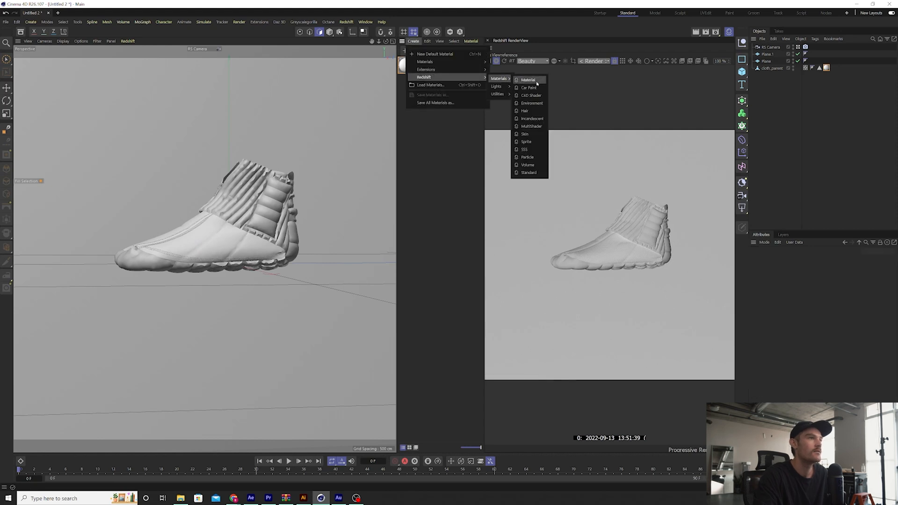
{"action": "left_click", "coordinate": [528, 79]}
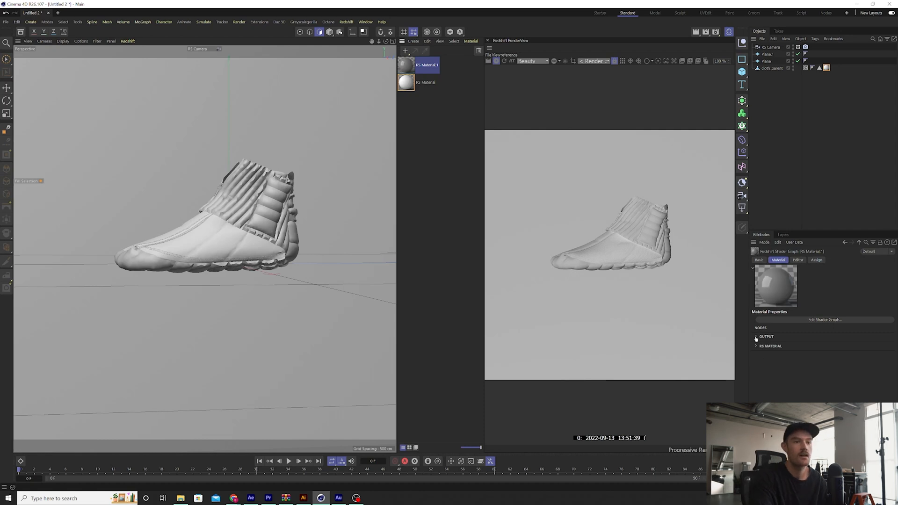
{"action": "left_click", "coordinate": [756, 336]}
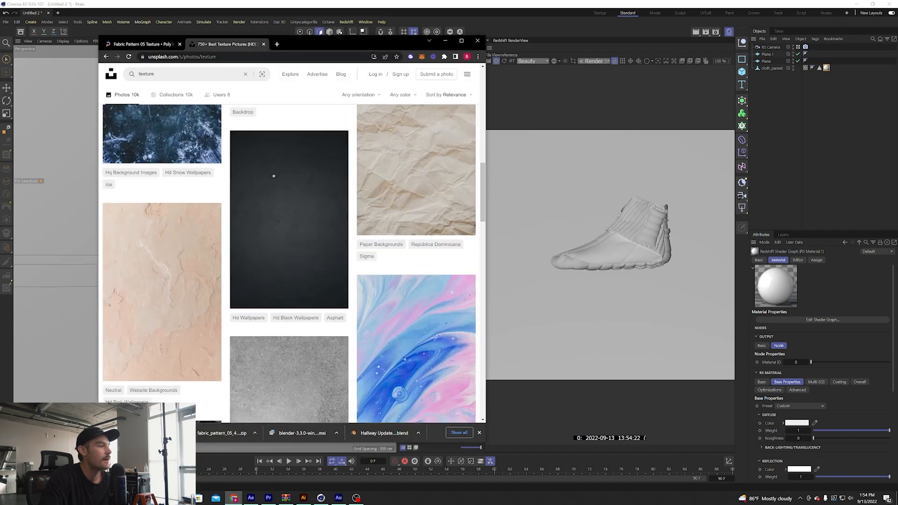
Step: Scroll the Unsplash texture results and download the dark grayscale brushed photo
{"action": "scroll", "scroll_direction": "down", "scroll_amount": 3}
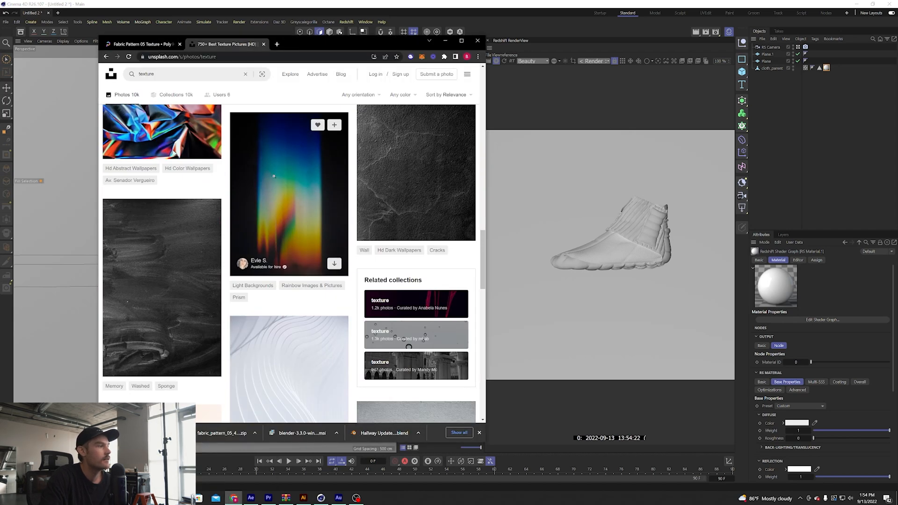
{"action": "left_click", "coordinate": [161, 287]}
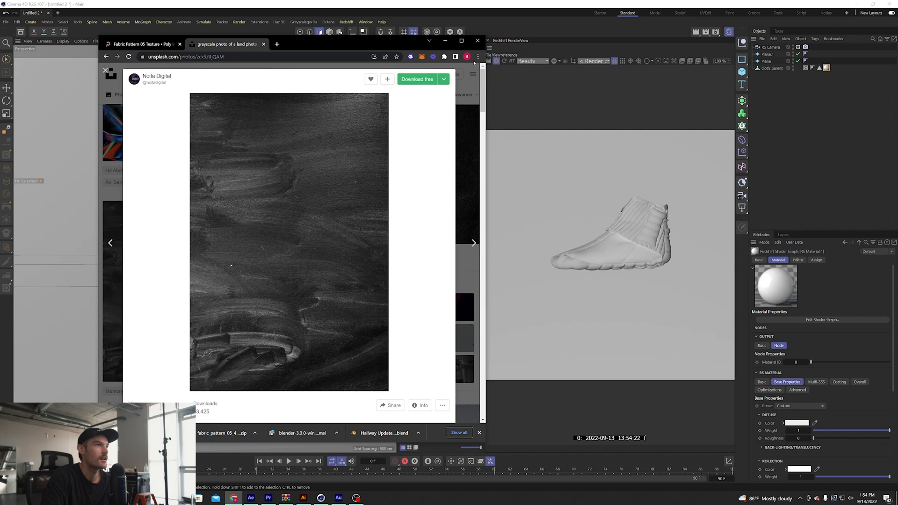
{"action": "left_click", "coordinate": [416, 79]}
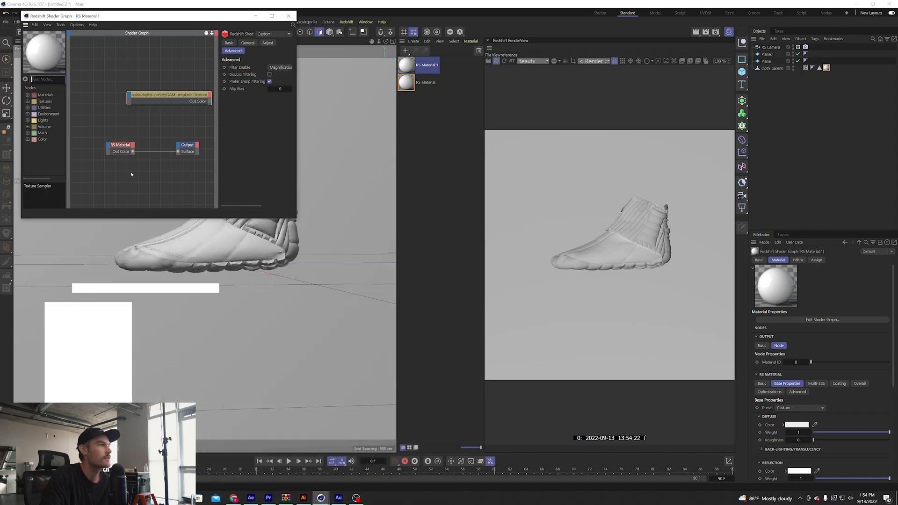
Step: Wire the texture's Out Color into RS Material.1's Refl Roughness and apply it to cloth_parent
{"action": "left_click_drag", "start_coordinate": [168, 97], "coordinate": [123, 100]}
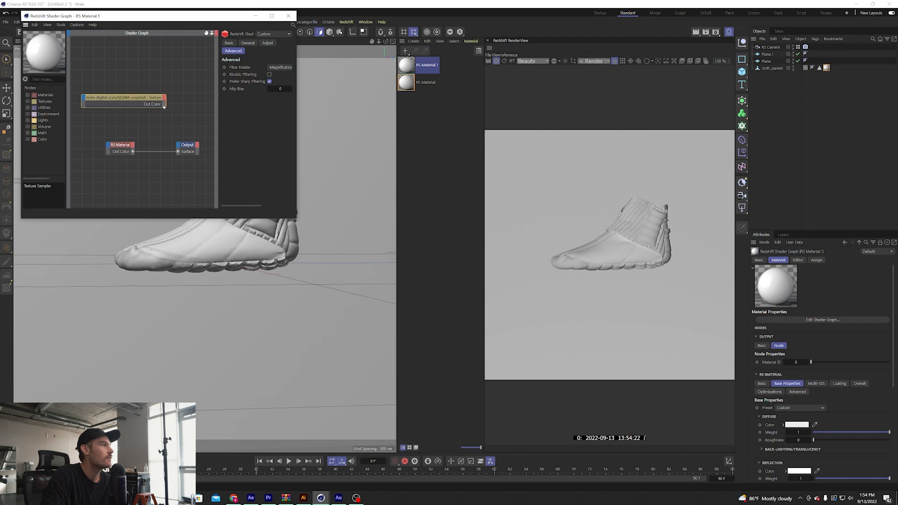
{"action": "left_click_drag", "start_coordinate": [164, 104], "coordinate": [110, 145]}
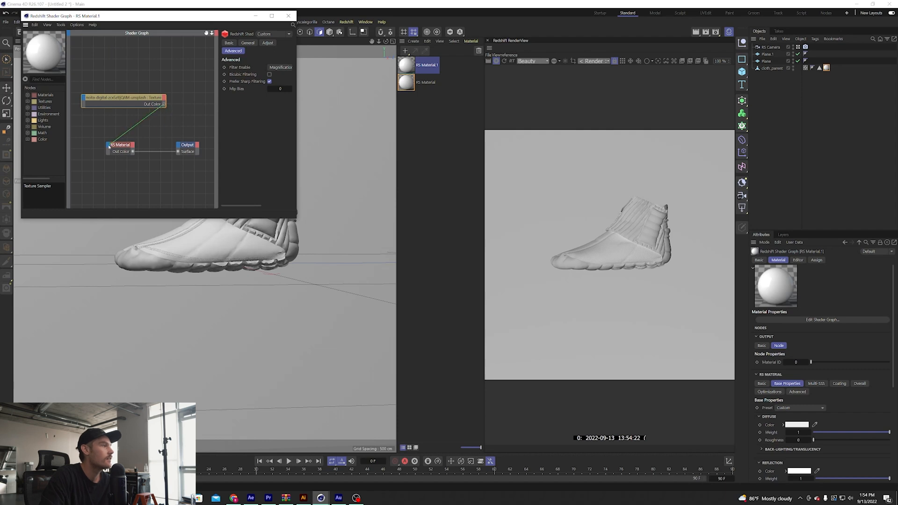
{"action": "right_click", "coordinate": [121, 145]}
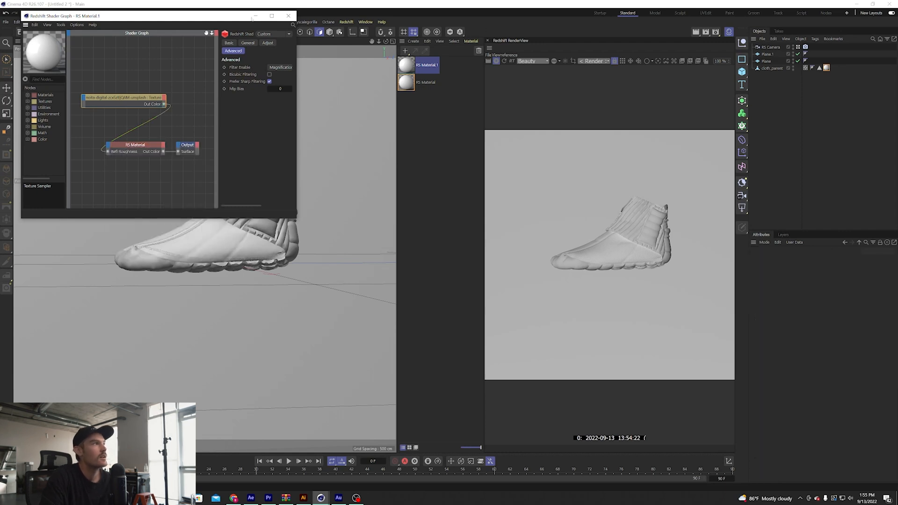
{"action": "mouse_move", "coordinate": [255, 16]}
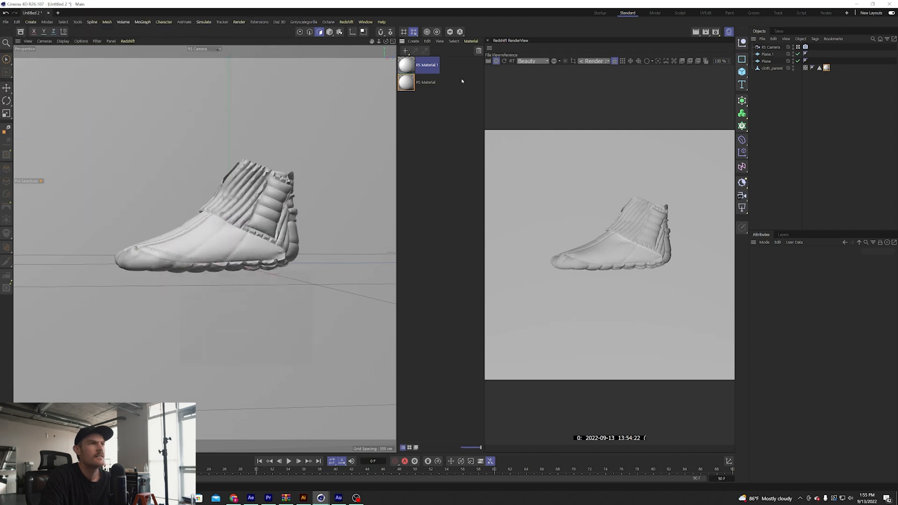
{"action": "left_click", "coordinate": [812, 68]}
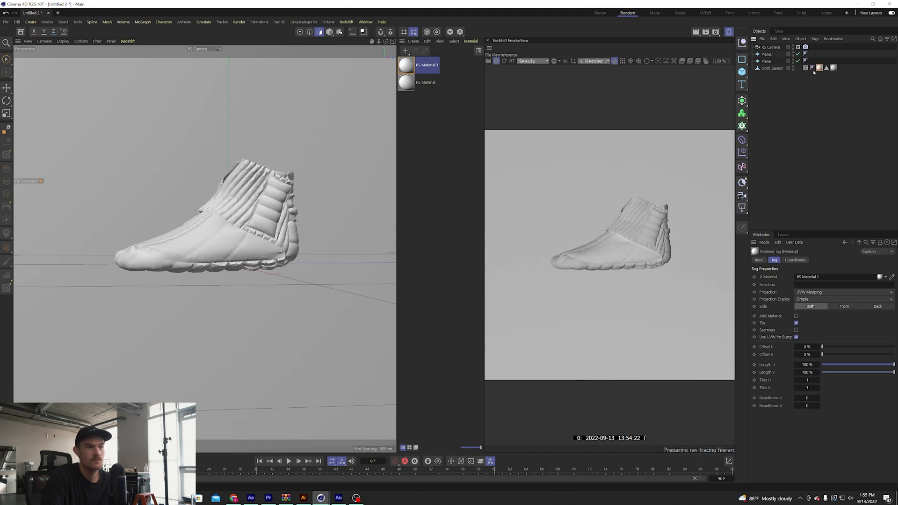
{"action": "mouse_move", "coordinate": [826, 67]}
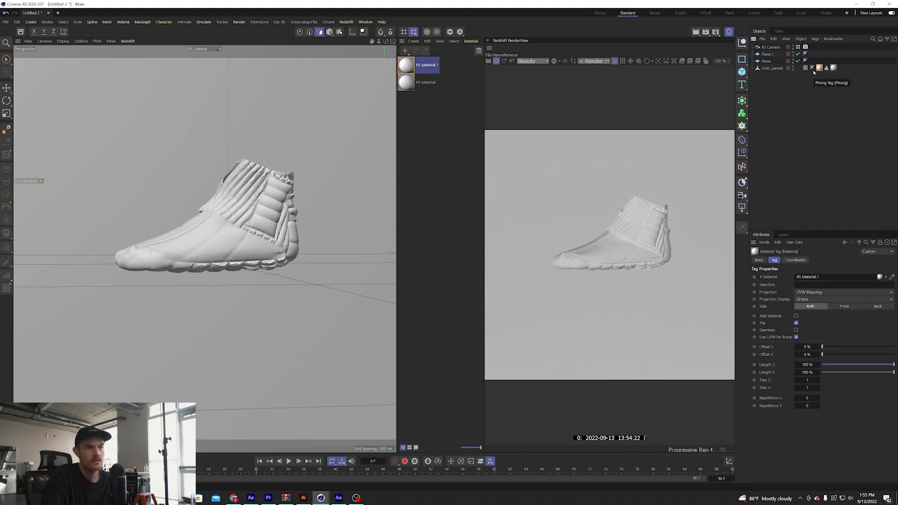
{"action": "mouse_move", "coordinate": [189, 204]}
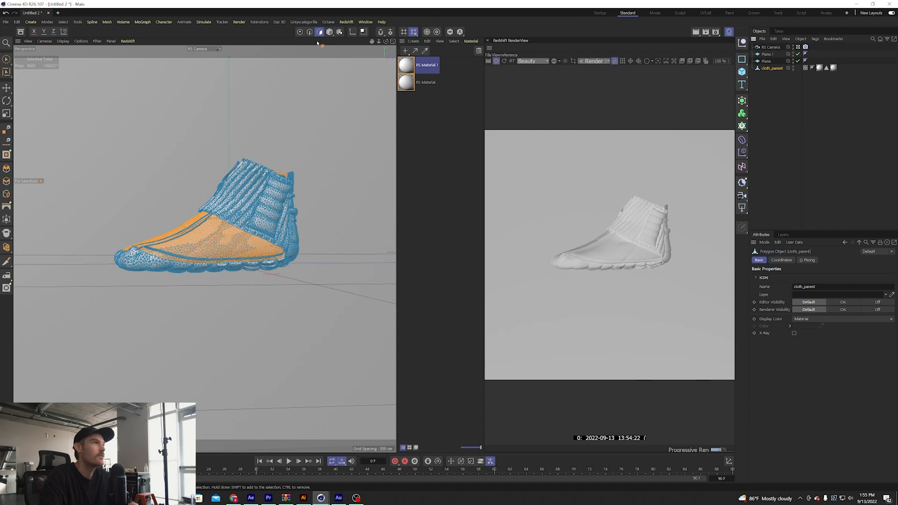
{"action": "mouse_move", "coordinate": [364, 250]}
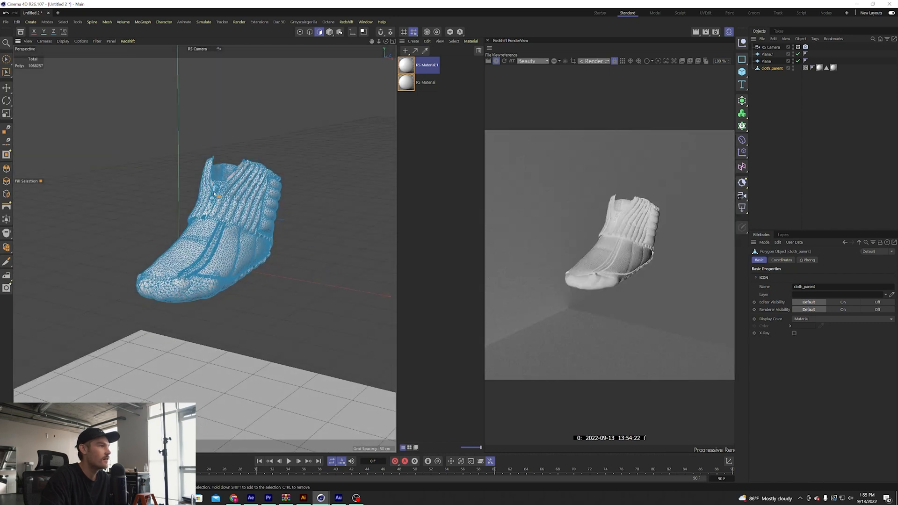
Step: Select the 1826 polygons around the shoe's opening and store them as Polygon Selection.1
{"action": "left_click", "coordinate": [215, 190]}
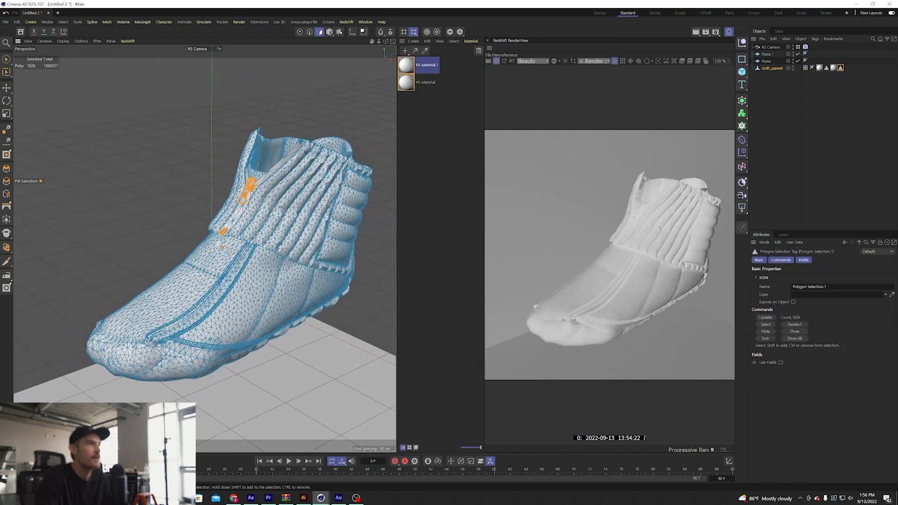
{"action": "left_click", "coordinate": [413, 41]}
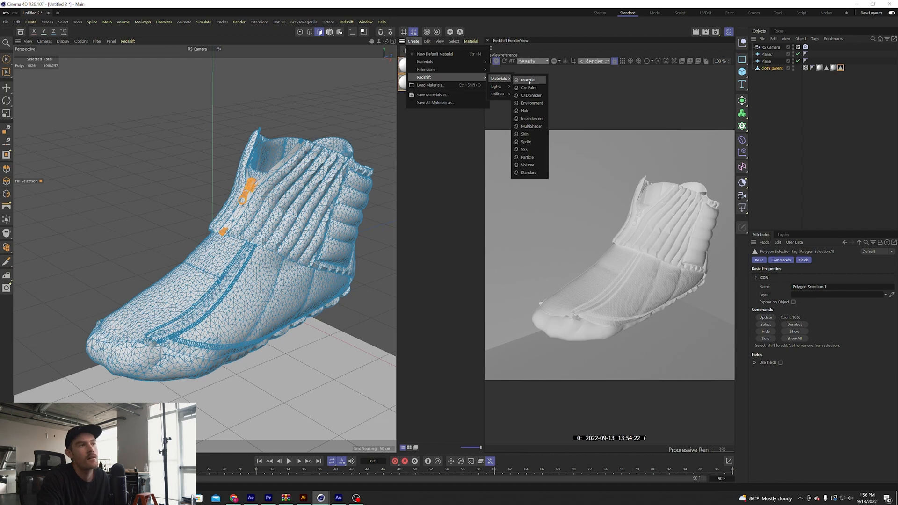
Step: Create RS Material.2 on Polygon Selection.1, with black diffuse and 0.721 reflection roughness
{"action": "left_click", "coordinate": [528, 80]}
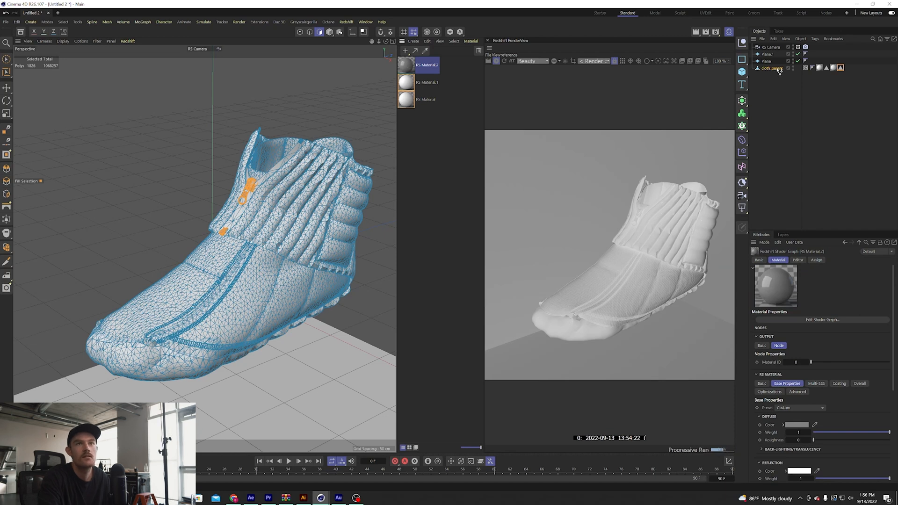
{"action": "left_click", "coordinate": [840, 68]}
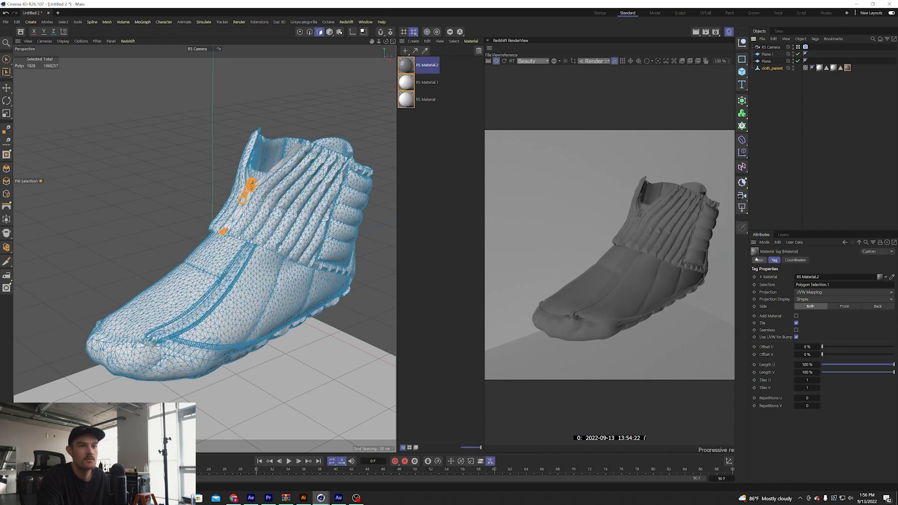
{"action": "left_click", "coordinate": [759, 260]}
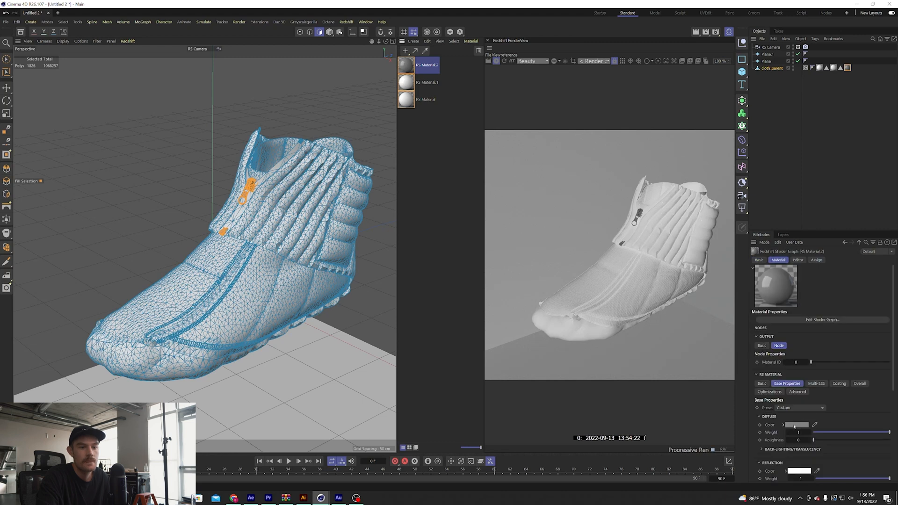
{"action": "scroll", "scroll_direction": "down", "scroll_amount": 3}
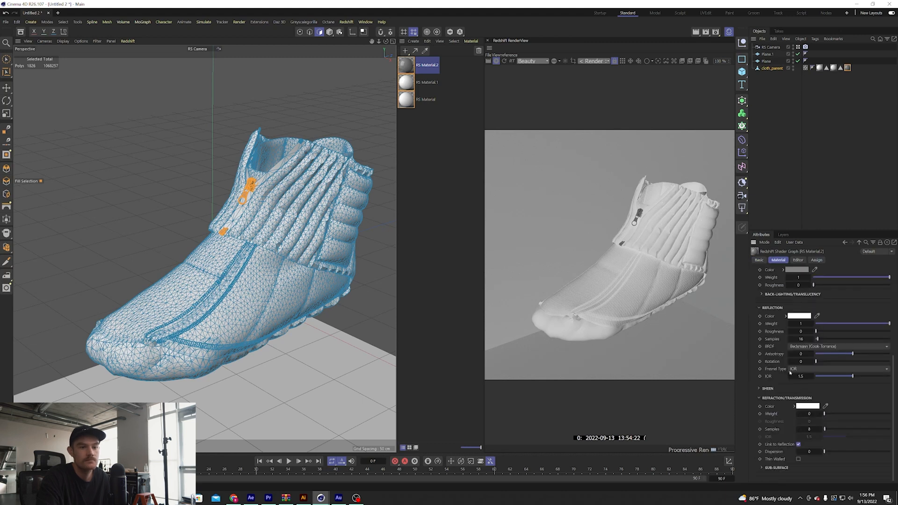
{"action": "left_click", "coordinate": [759, 260]}
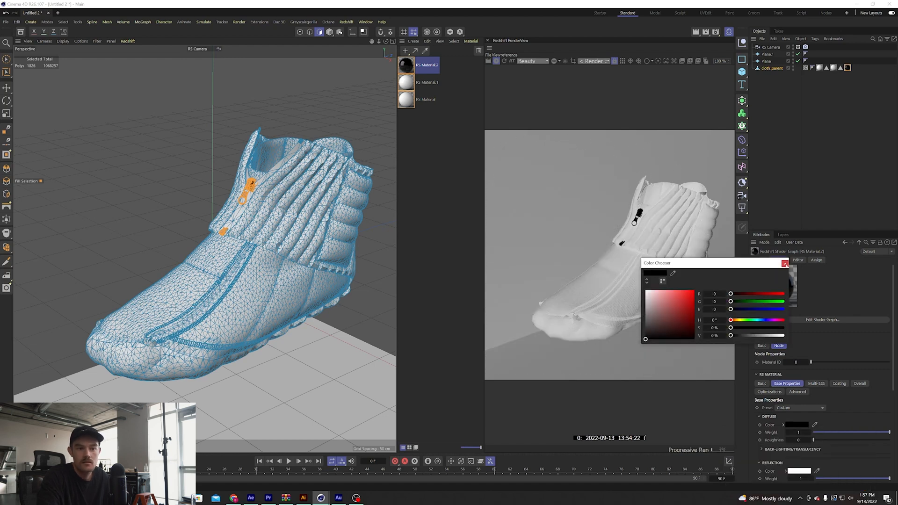
{"action": "left_click", "coordinate": [784, 263]}
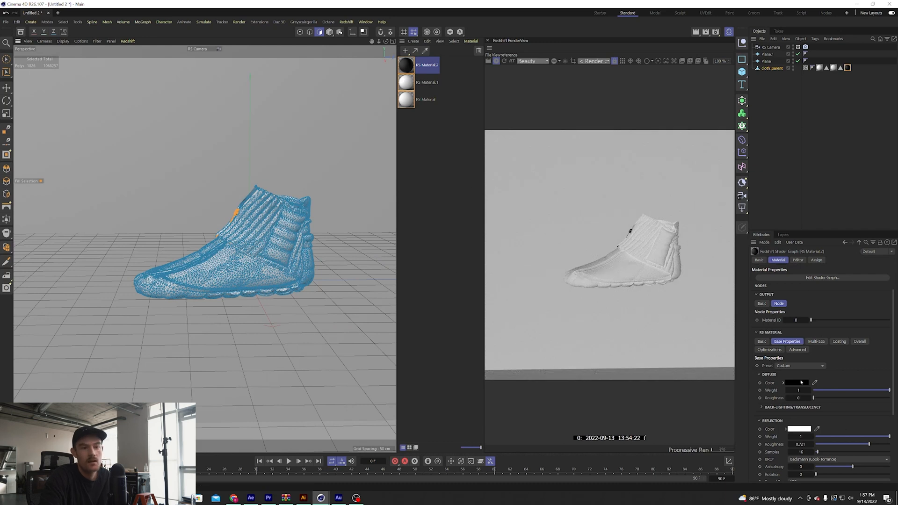
{"action": "left_click", "coordinate": [799, 383]}
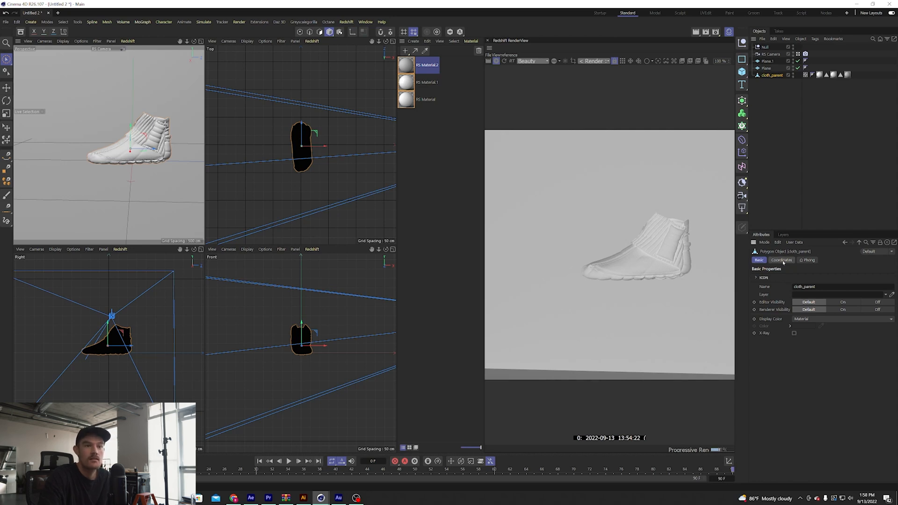
Step: Move cloth_parent close to the RS Camera and tilt it at frame 0
{"action": "left_click", "coordinate": [781, 259]}
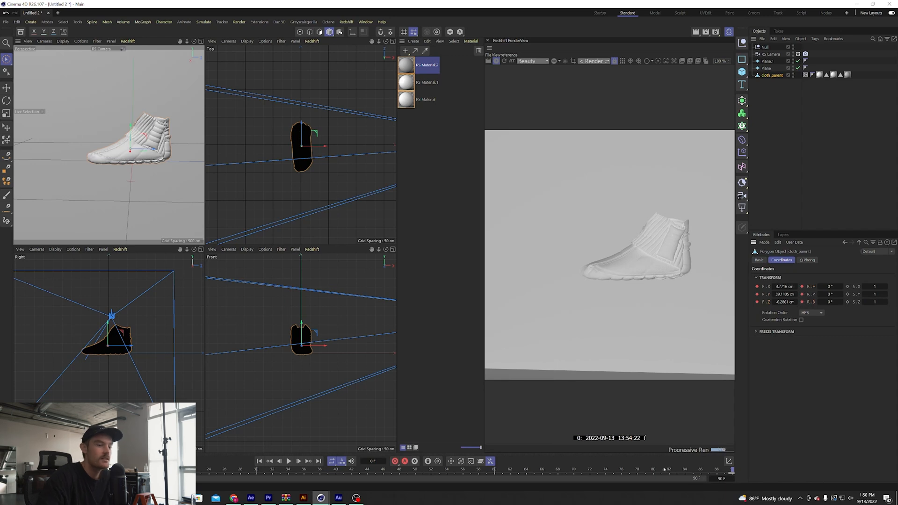
{"action": "mouse_move", "coordinate": [199, 11]}
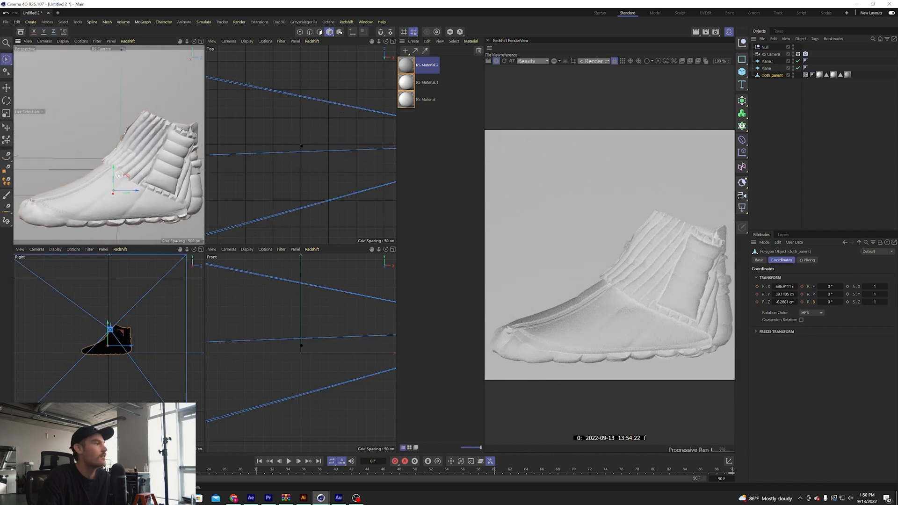
{"action": "left_click", "coordinate": [8, 87]}
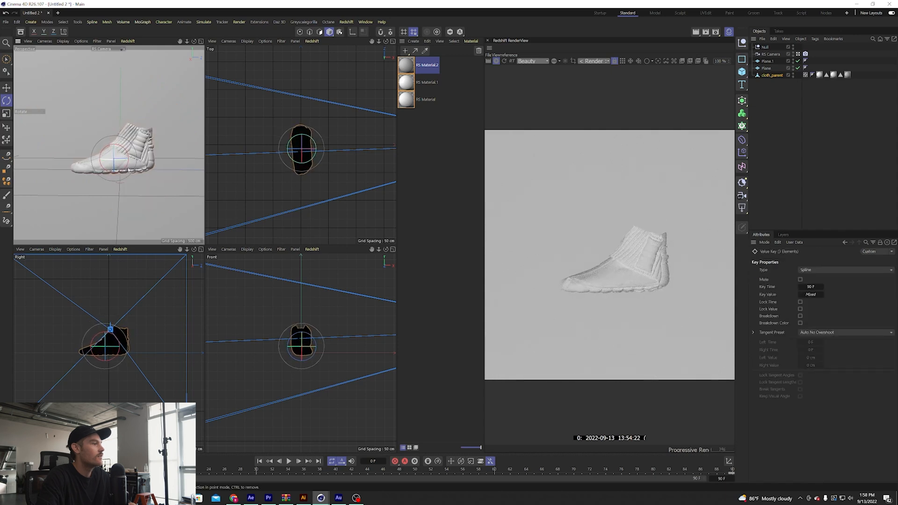
{"action": "left_click", "coordinate": [7, 87]}
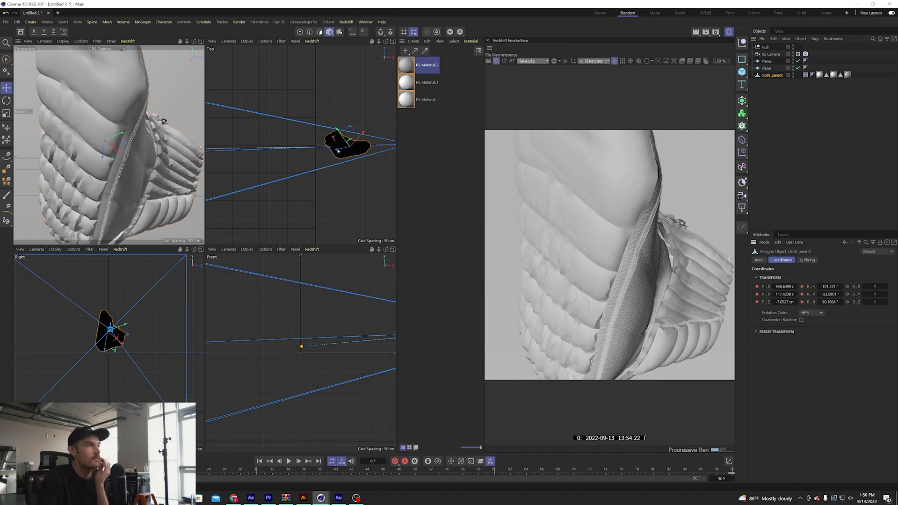
Step: Key cloth_parent's rotation at frames 0 and 90 in the F-Curve Timeline and play it back
{"action": "left_click", "coordinate": [365, 22]}
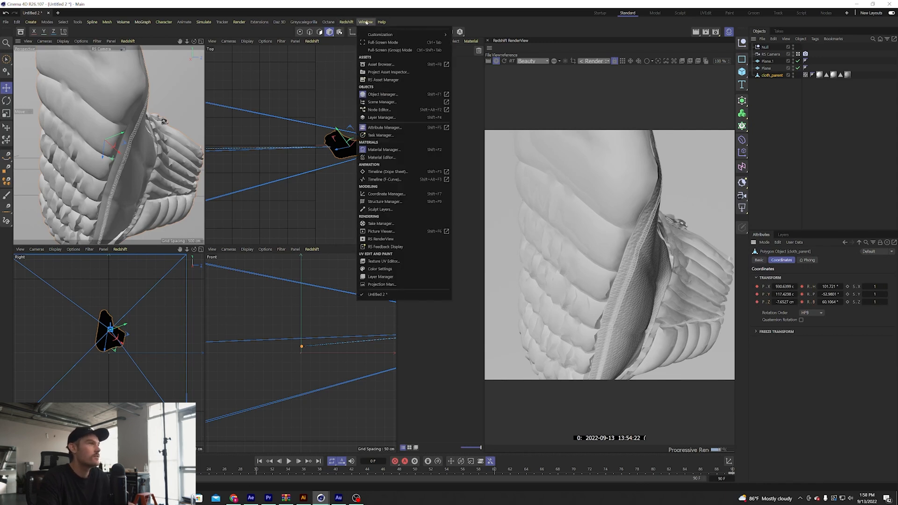
{"action": "mouse_move", "coordinate": [384, 180]}
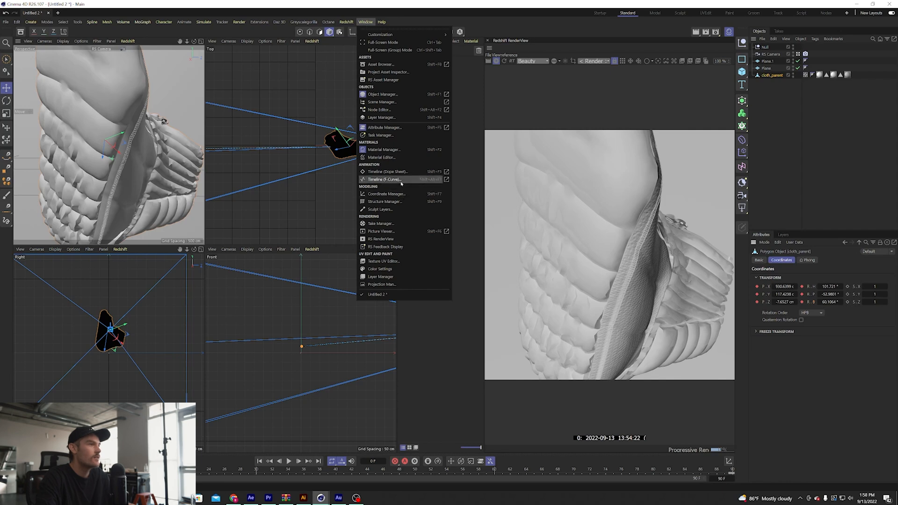
{"action": "left_click", "coordinate": [382, 179]}
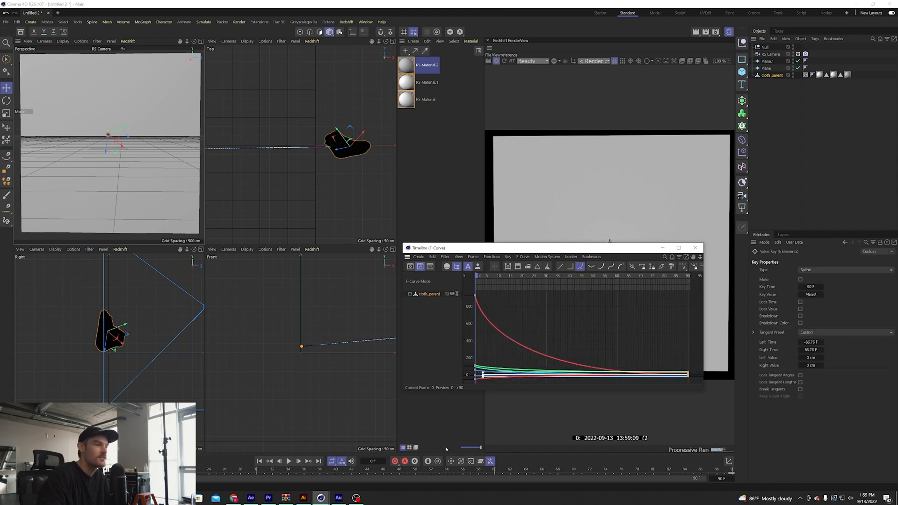
{"action": "left_click", "coordinate": [288, 460]}
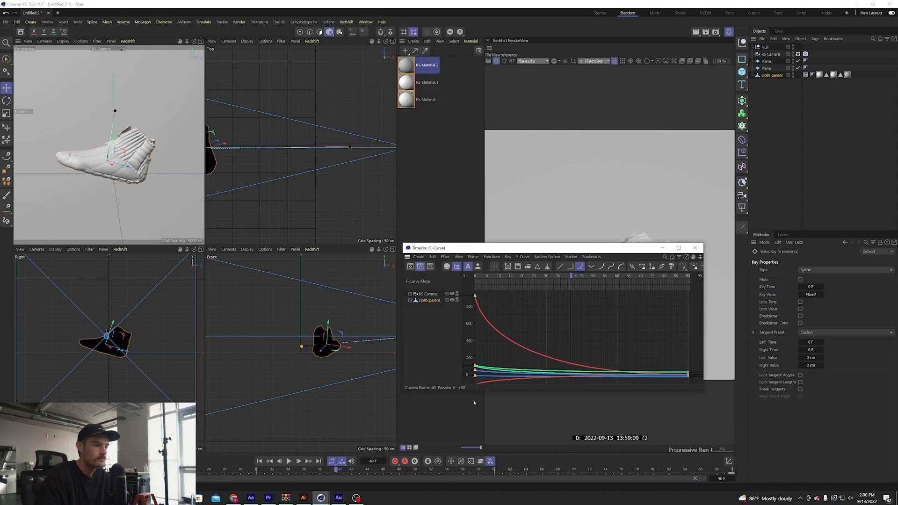
{"action": "left_click", "coordinate": [288, 461]}
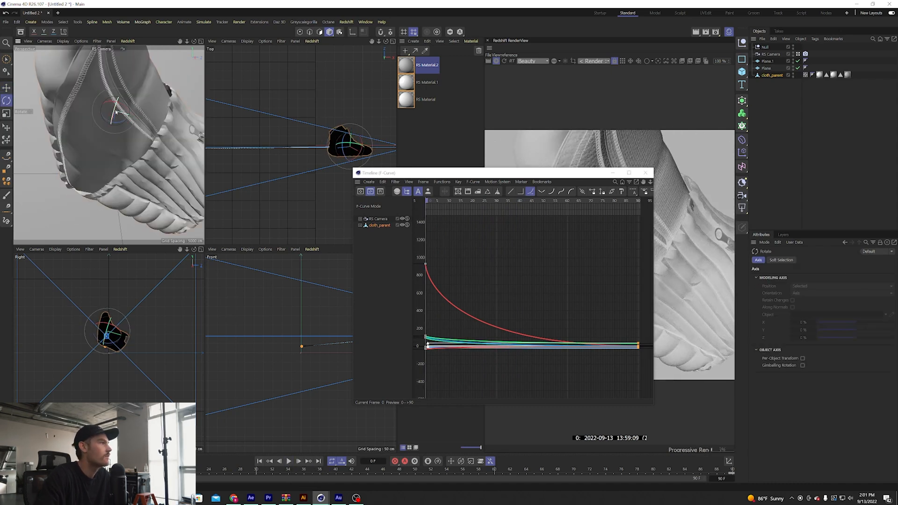
{"action": "left_click", "coordinate": [289, 461]}
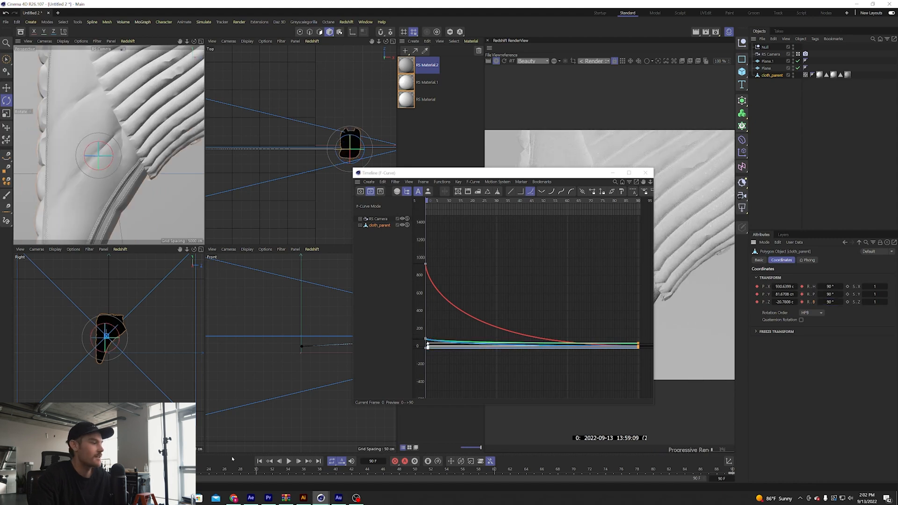
{"action": "left_click", "coordinate": [289, 460]}
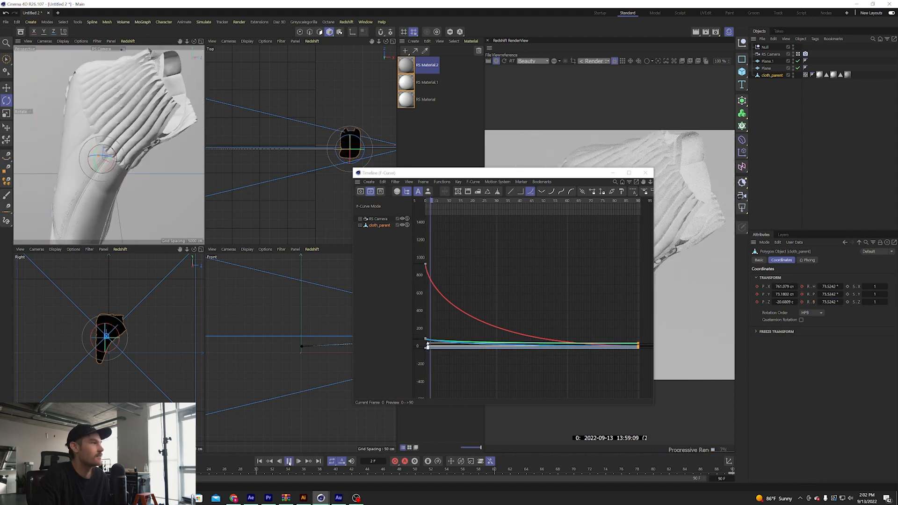
{"action": "left_click", "coordinate": [298, 461]}
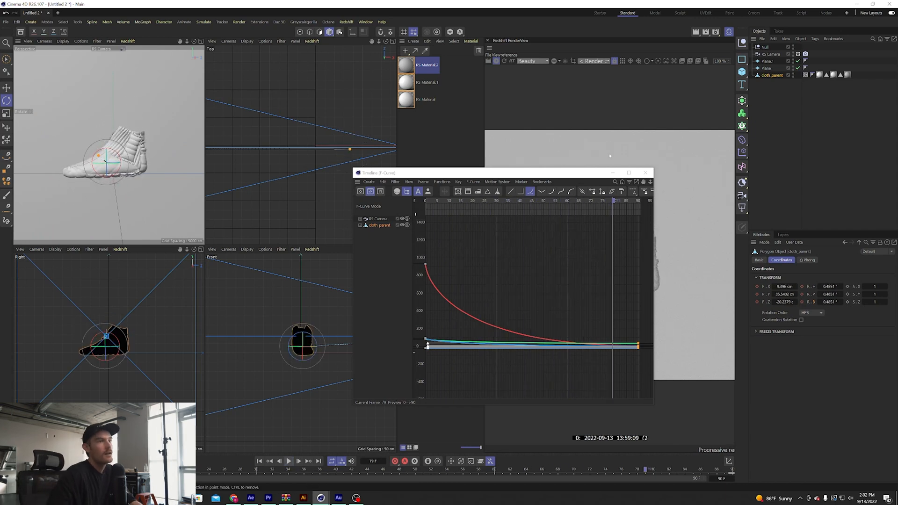
{"action": "left_click", "coordinate": [646, 173]}
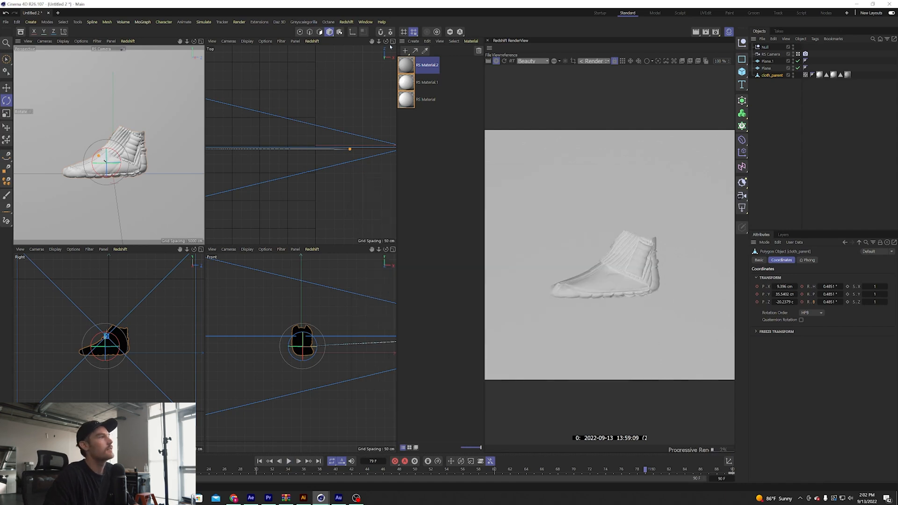
Step: Add a Redshift Area Light with Sphere shape and move it beside the shoe
{"action": "left_click", "coordinate": [346, 22]}
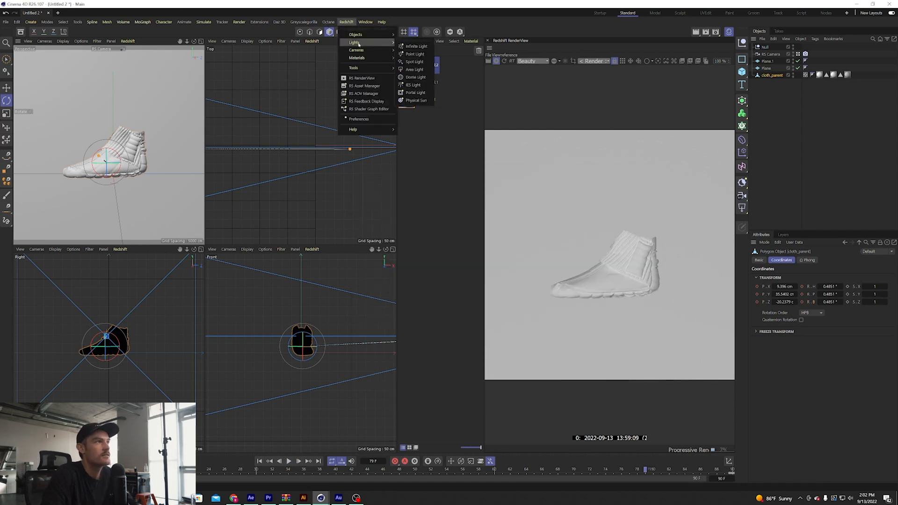
{"action": "mouse_move", "coordinate": [357, 50]}
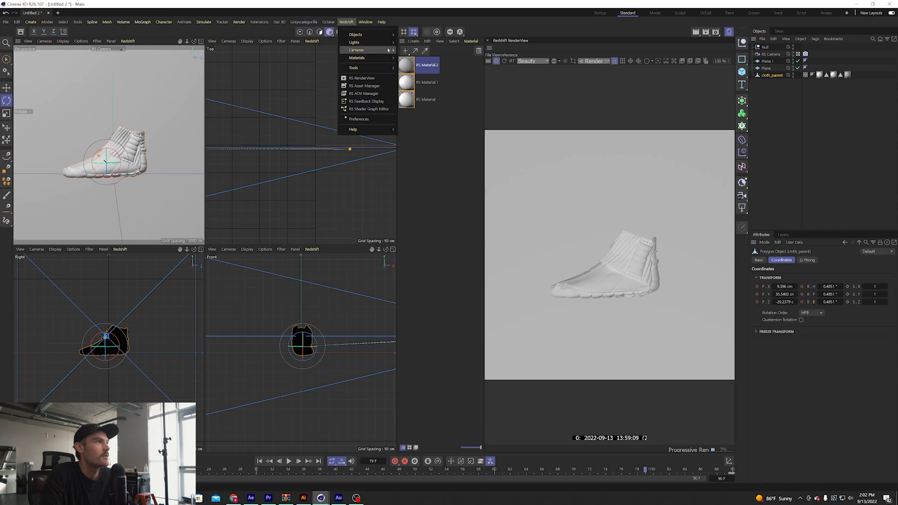
{"action": "left_click", "coordinate": [355, 41]}
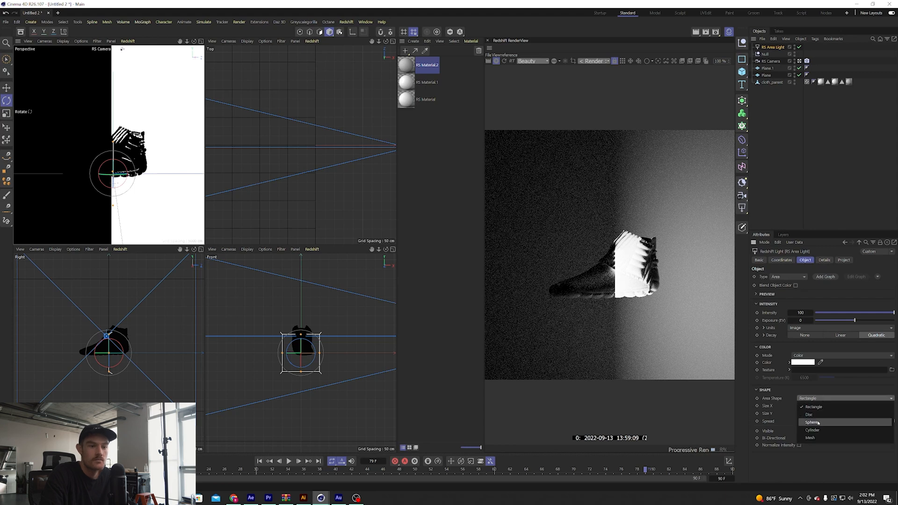
{"action": "left_click", "coordinate": [811, 422]}
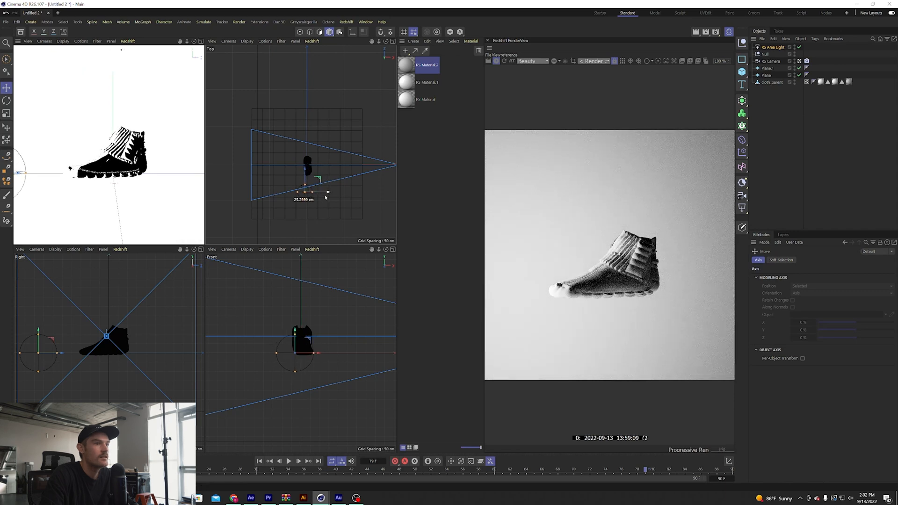
{"action": "left_click_drag", "start_coordinate": [306, 191], "coordinate": [306, 115]}
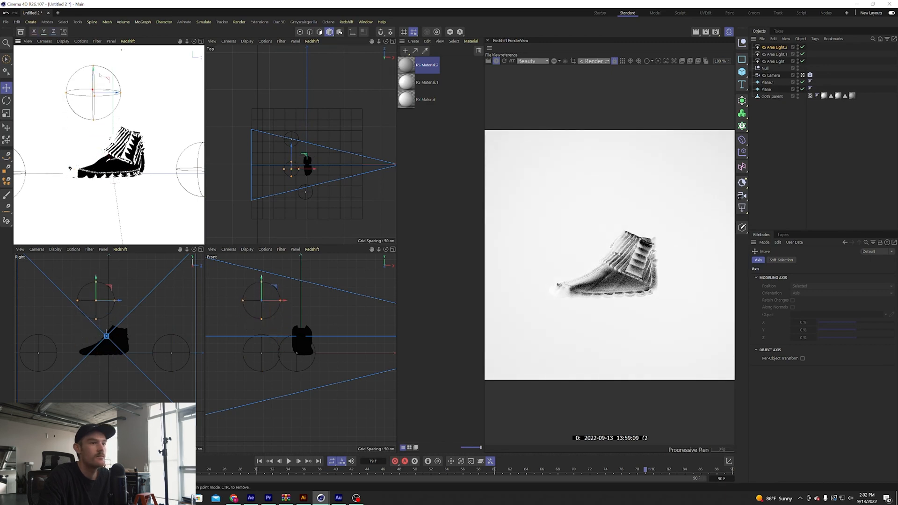
{"action": "left_click", "coordinate": [773, 60]}
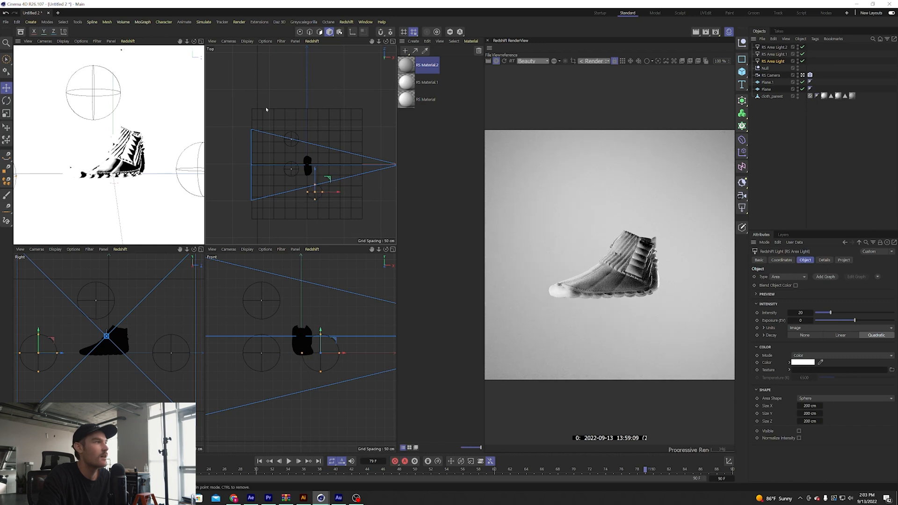
Step: Reposition an area light around the shoe and set its intensity to 10, checking with playback
{"action": "left_click", "coordinate": [773, 75]}
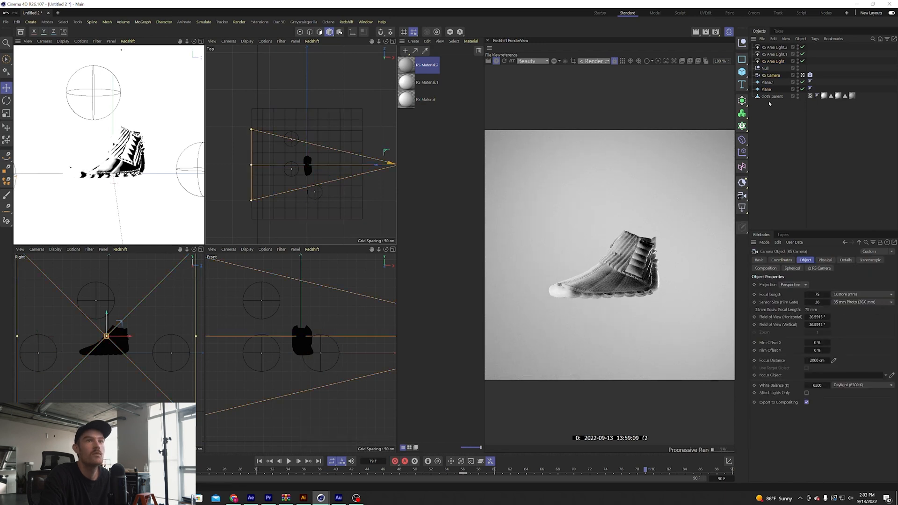
{"action": "left_click", "coordinate": [774, 54]}
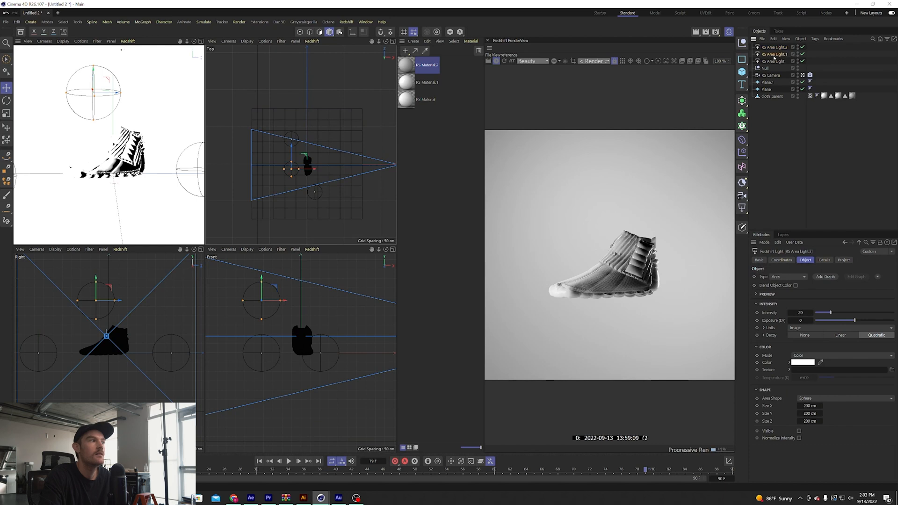
{"action": "left_click", "coordinate": [773, 54]}
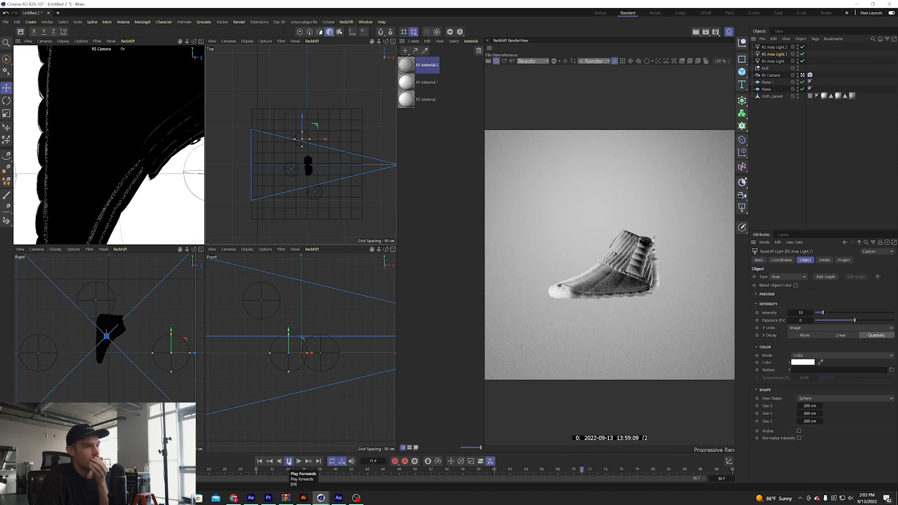
{"action": "left_click", "coordinate": [269, 461]}
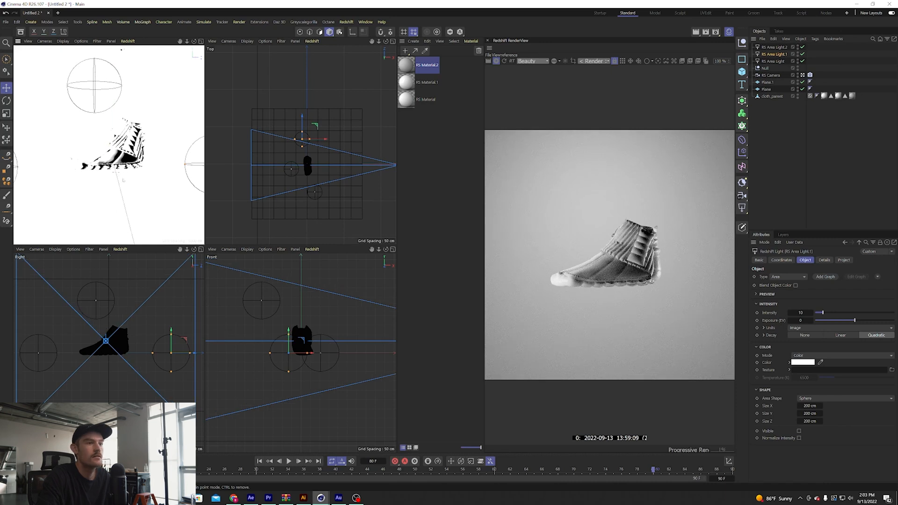
{"action": "mouse_move", "coordinate": [528, 191]}
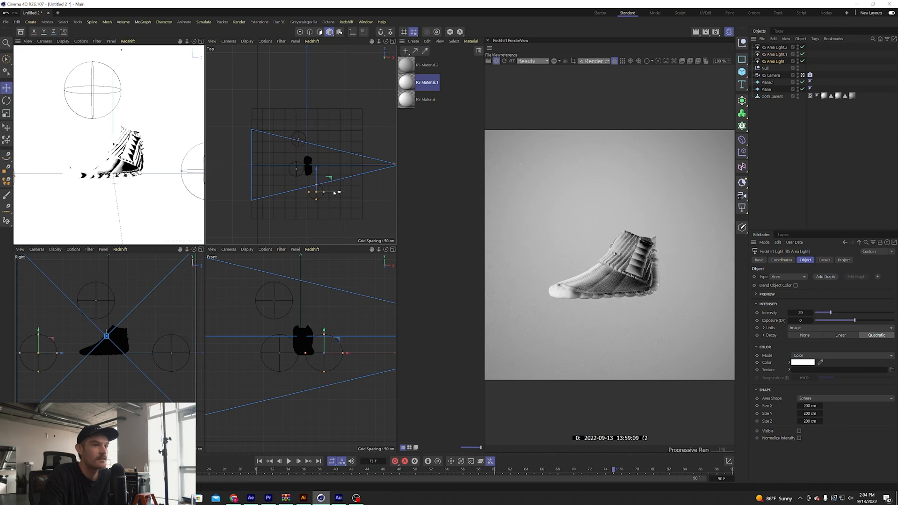
{"action": "left_click_drag", "start_coordinate": [338, 192], "coordinate": [327, 194]}
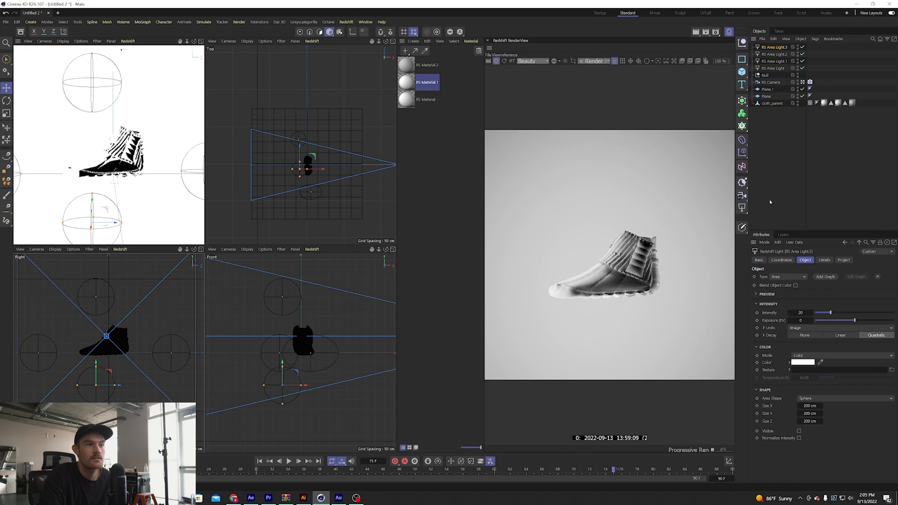
{"action": "type", "text": "10"}
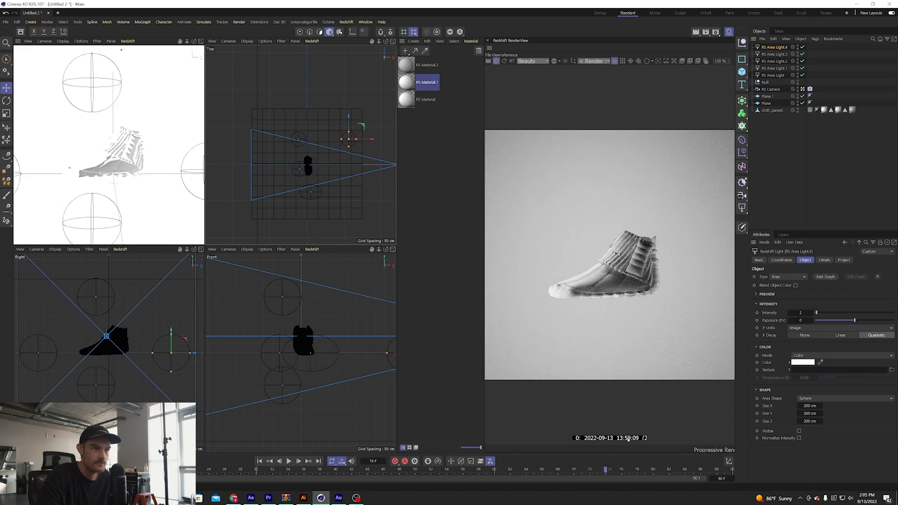
{"action": "right_click", "coordinate": [769, 110]}
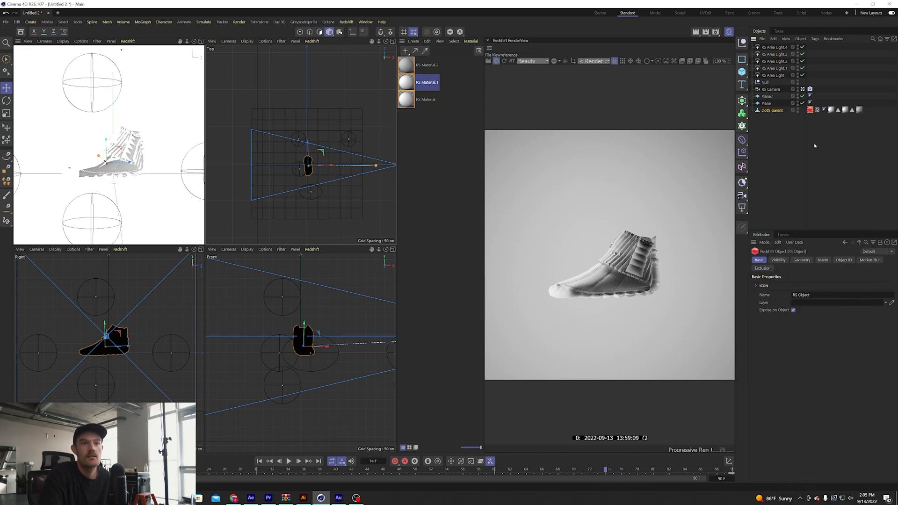
Step: Tick Geometry Override and Tessellation Enabled in the Redshift Object tag, using Catmull-Clark subdivision
{"action": "left_click", "coordinate": [801, 260]}
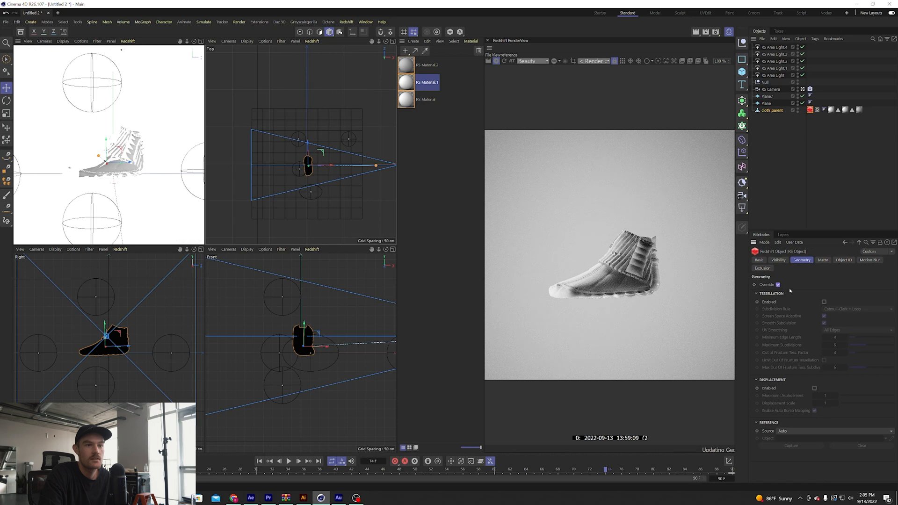
{"action": "left_click", "coordinate": [824, 302]}
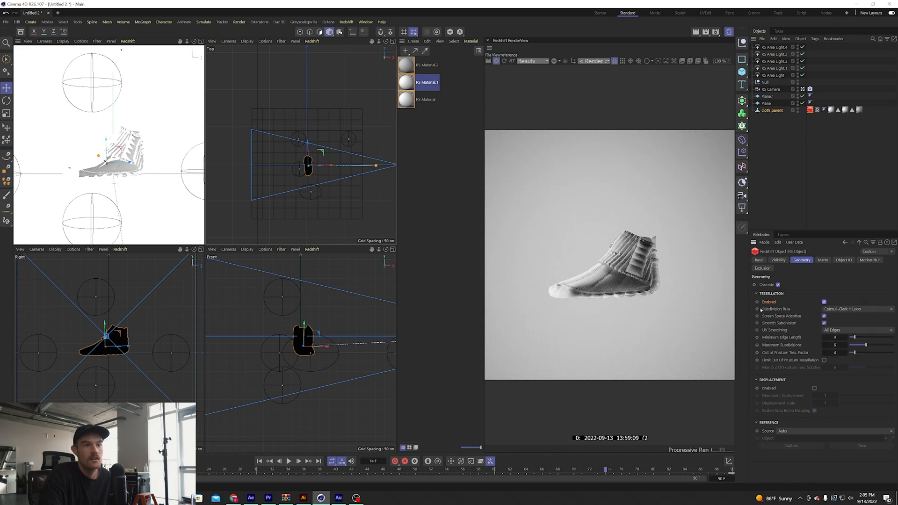